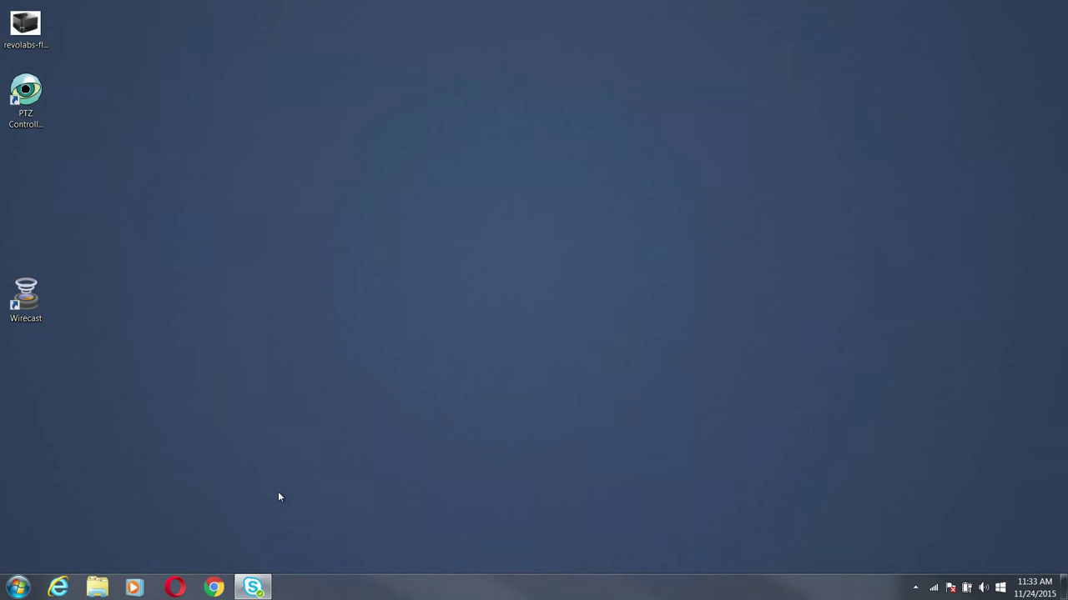
mouse_move(121, 331)
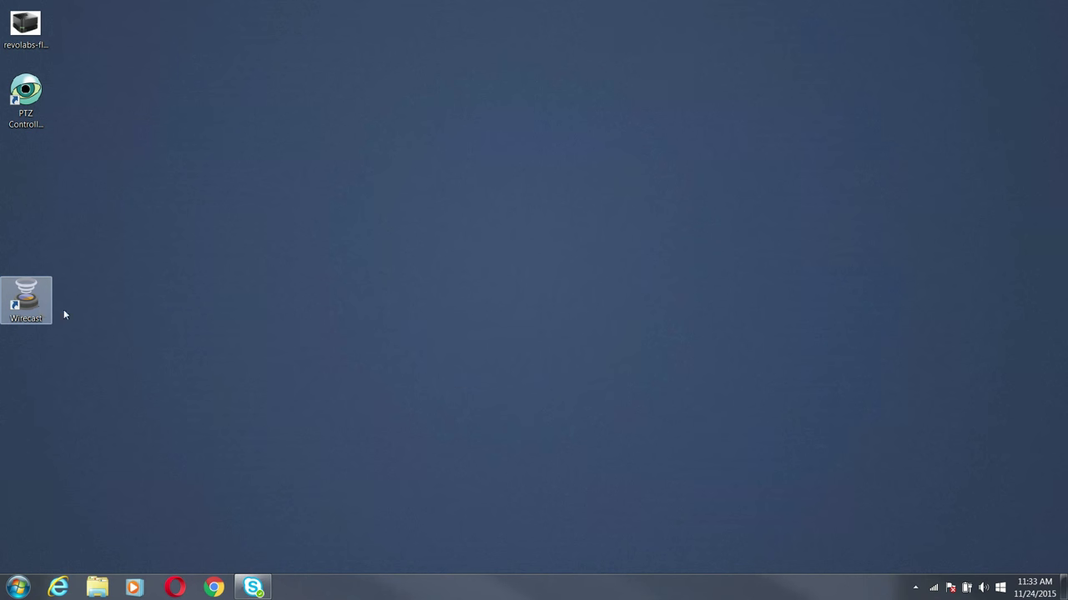
- Launch Wirecast, skip the welcome tutorial, maximize the window and open the Sources menu
double_click(26, 300)
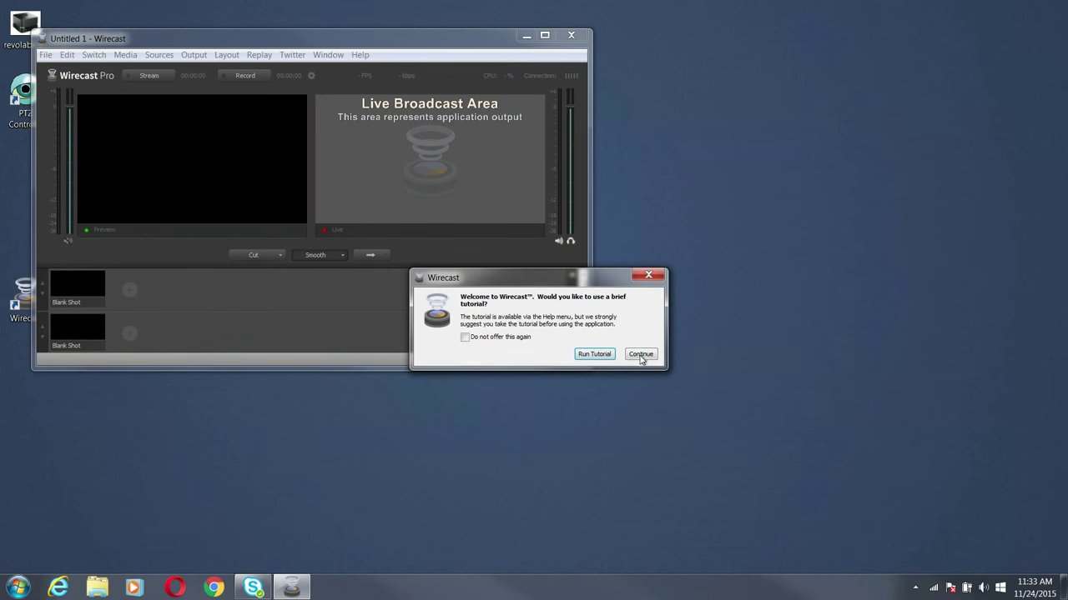
click(640, 354)
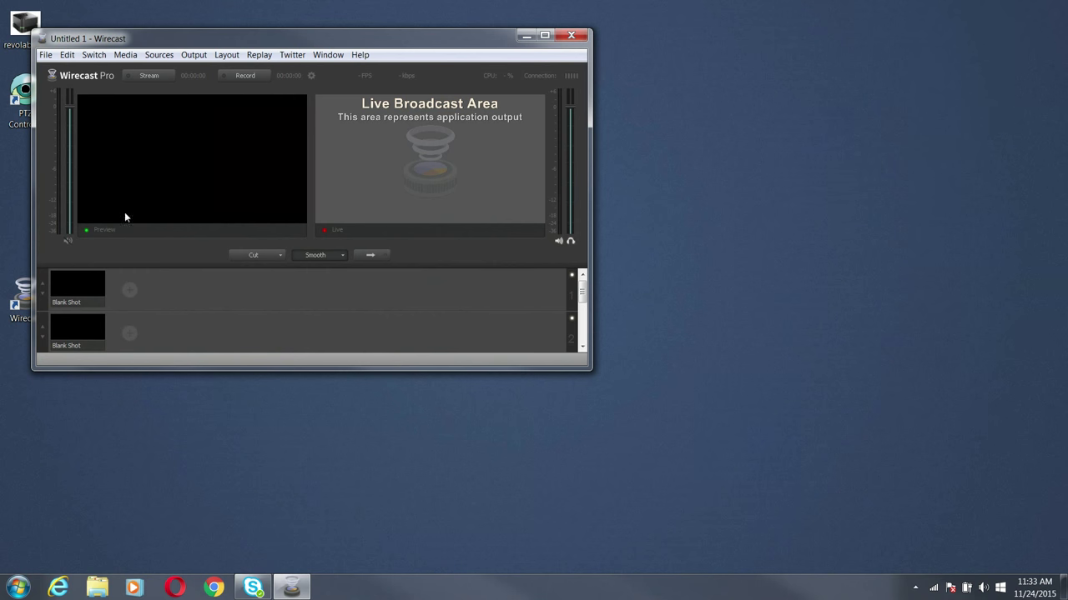
click(545, 35)
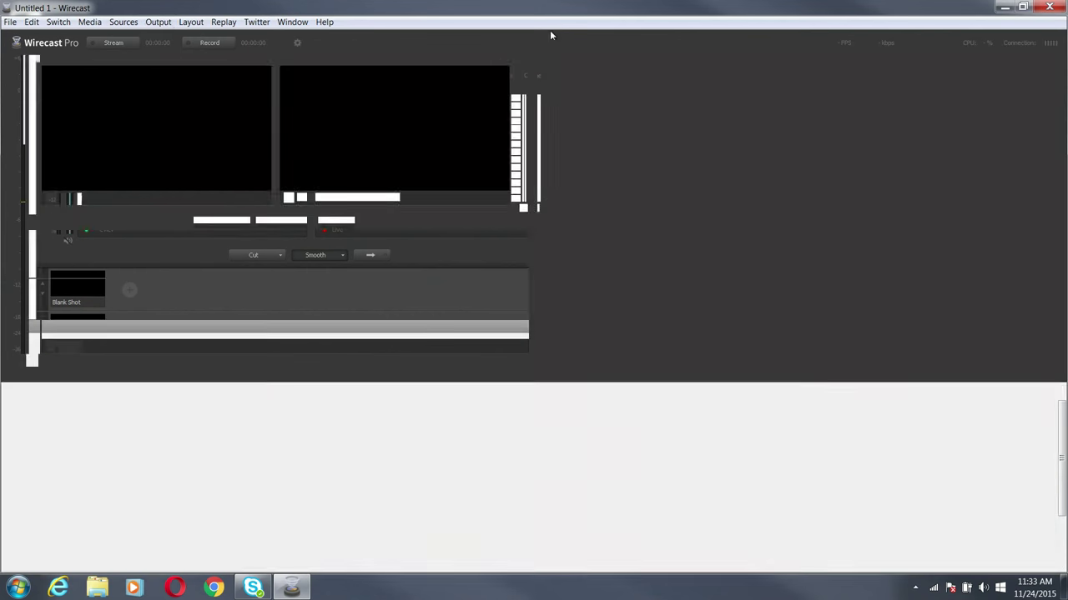
click(123, 21)
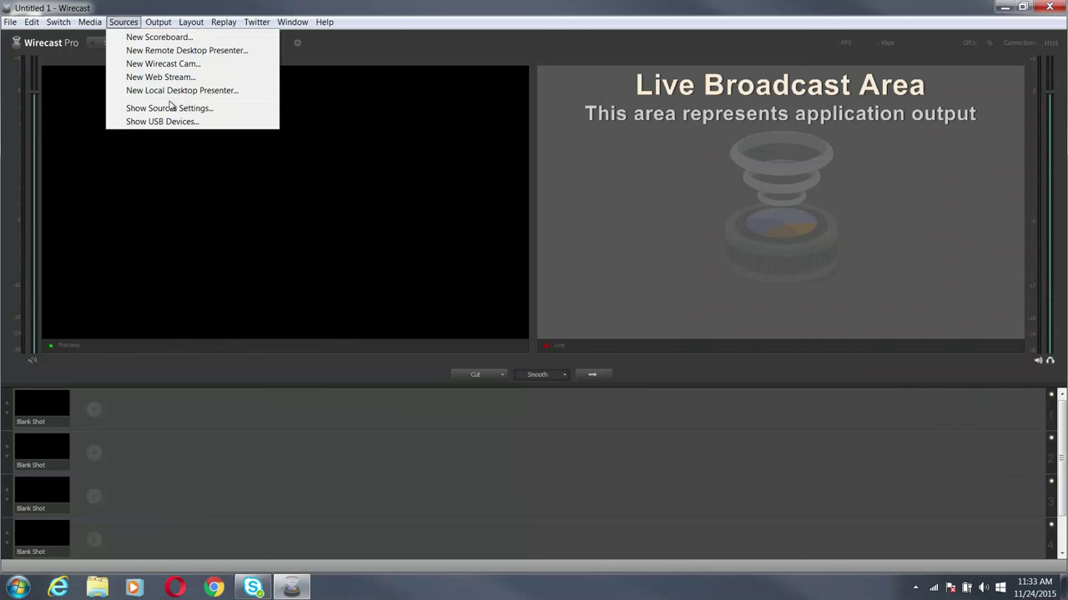
- Open Source Settings and inspect the My Desk and Joes Office web stream URIs
click(169, 108)
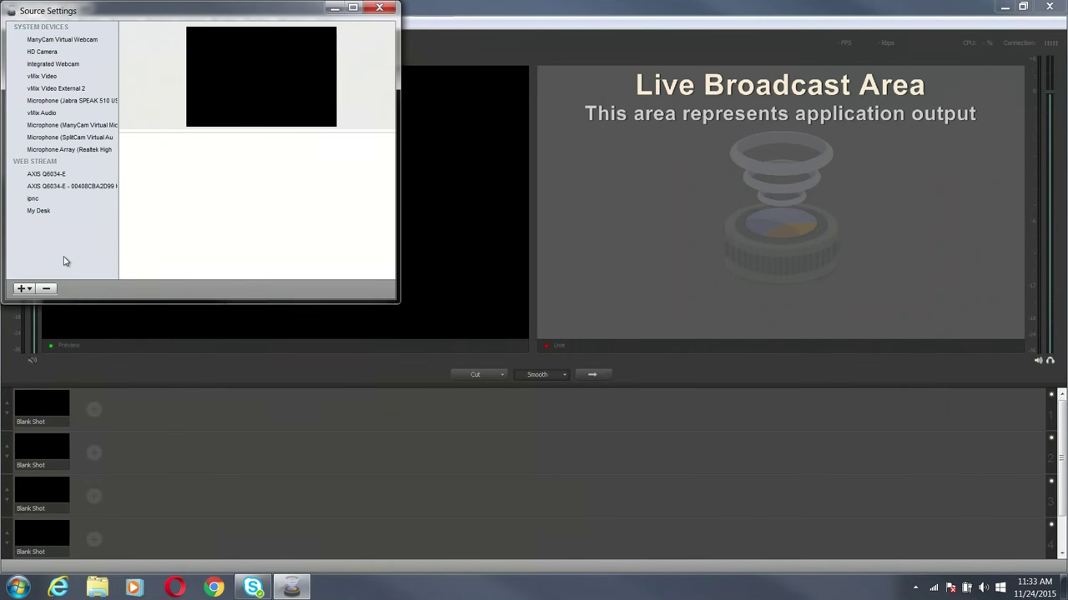
mouse_move(52, 264)
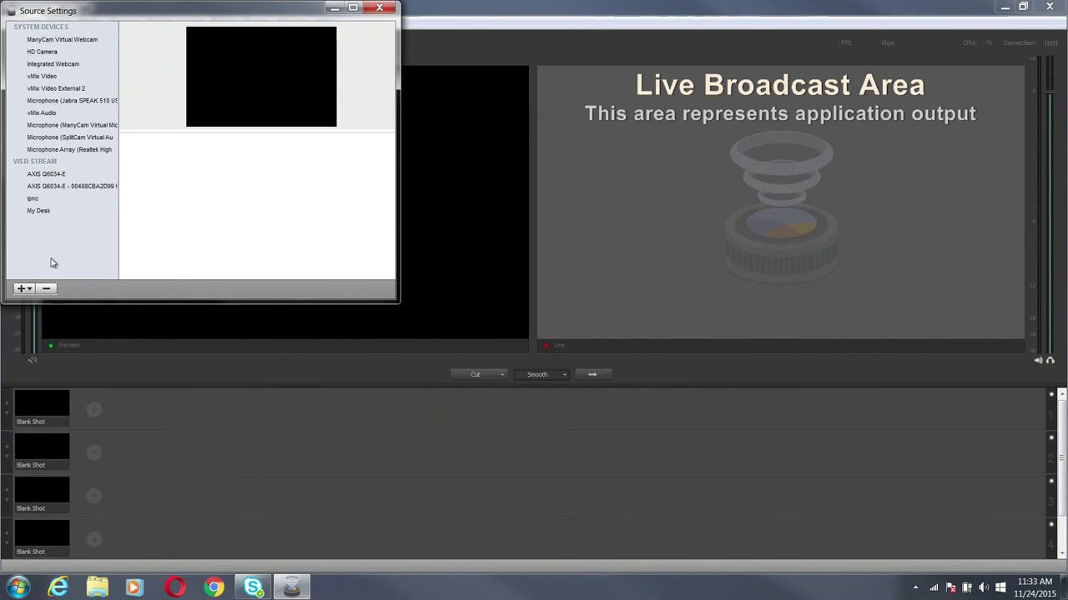
mouse_move(59, 174)
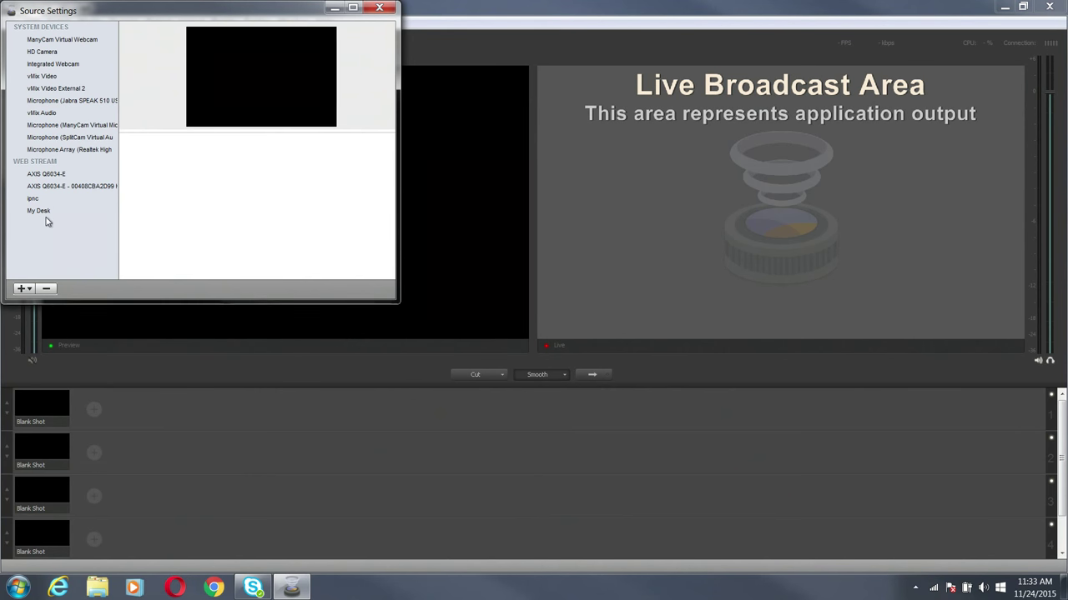
mouse_move(44, 226)
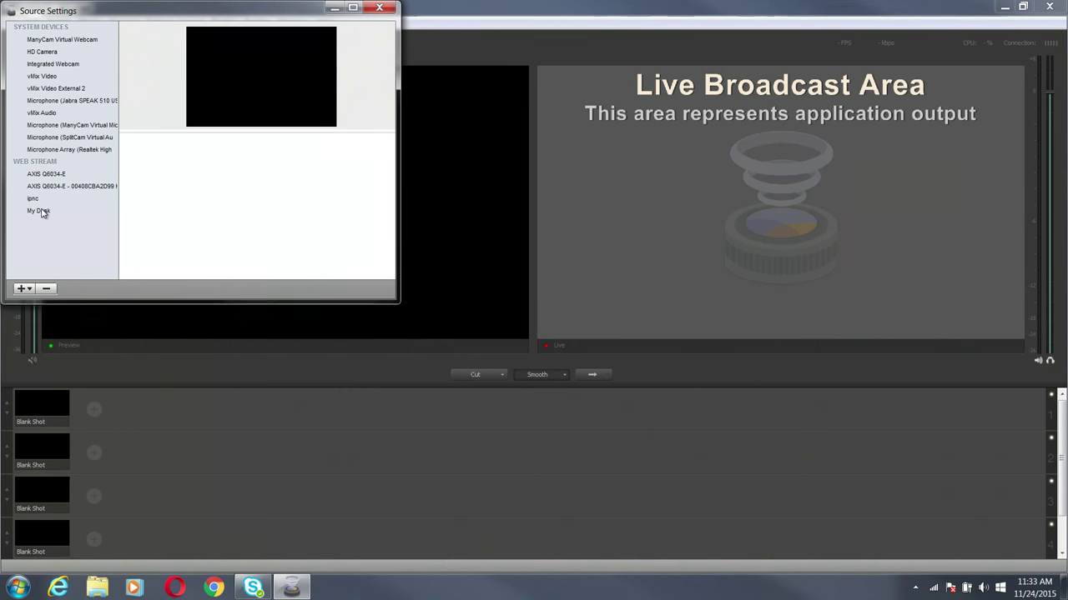
click(38, 210)
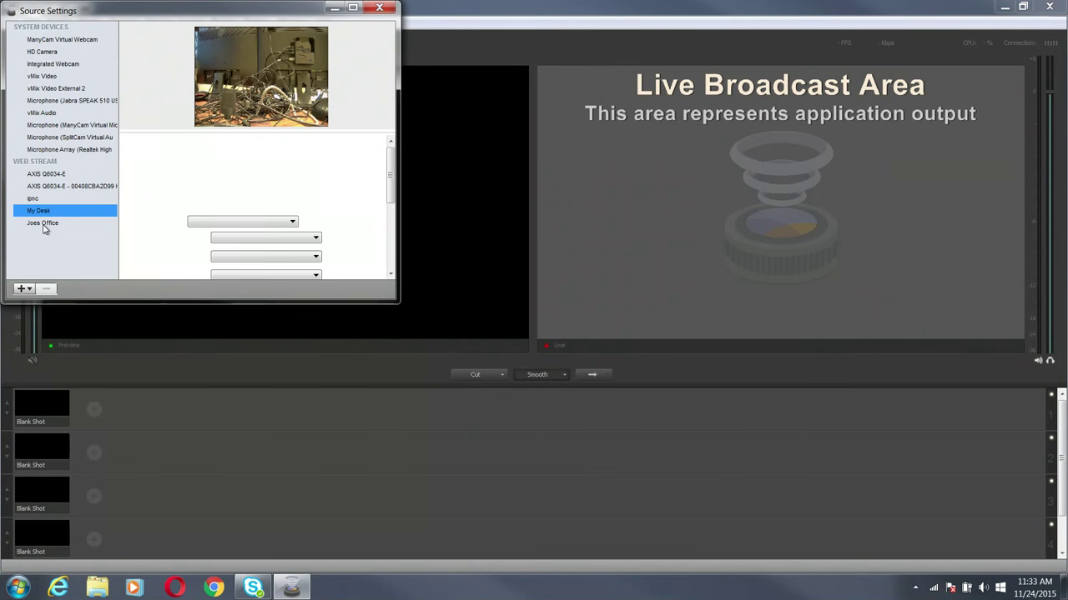
click(43, 222)
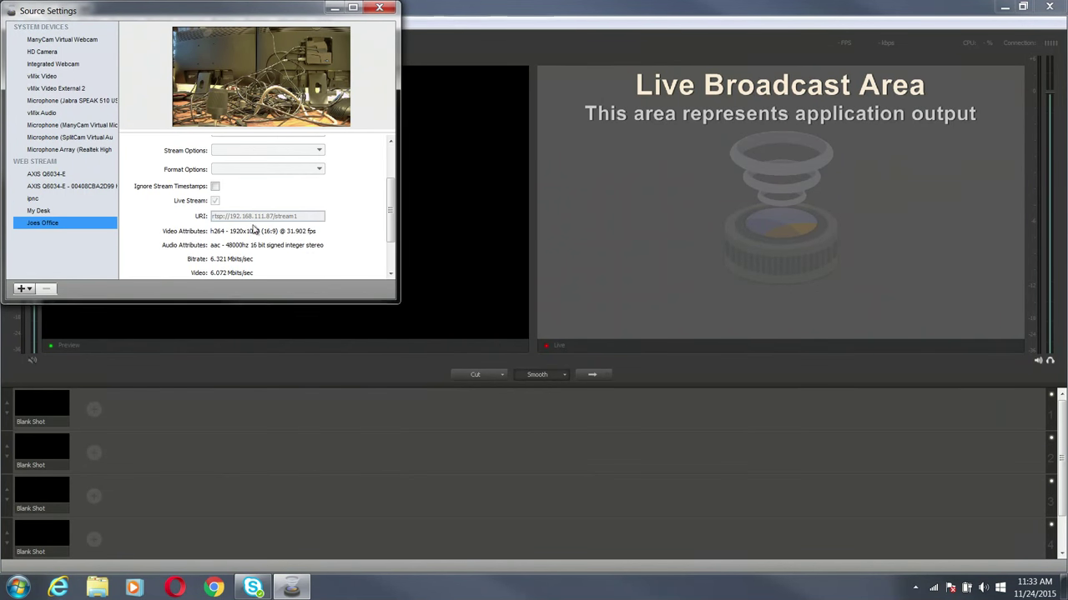
click(38, 210)
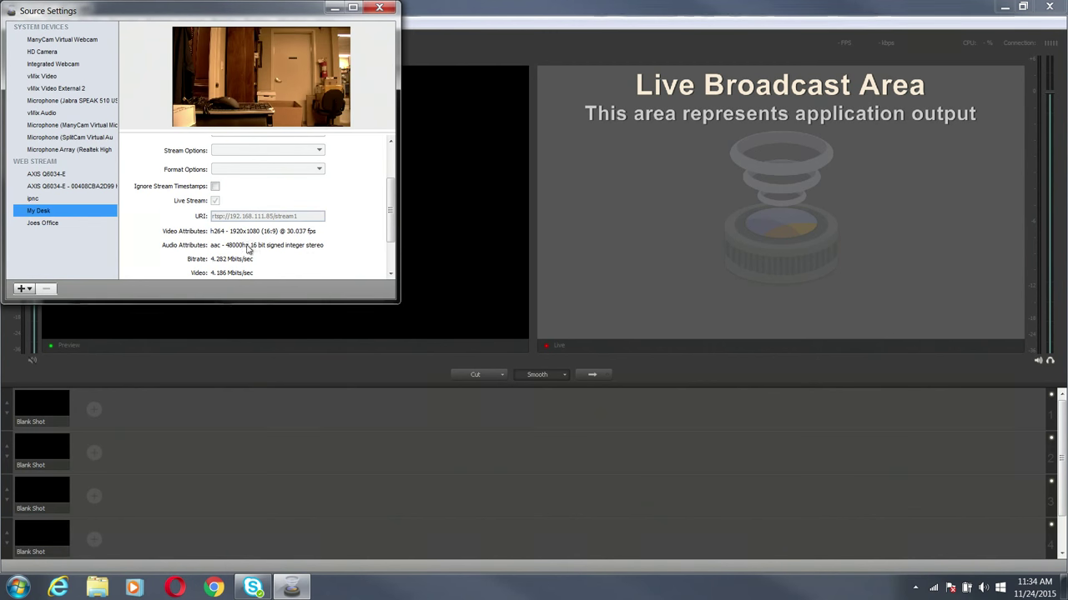
scroll(down, 3)
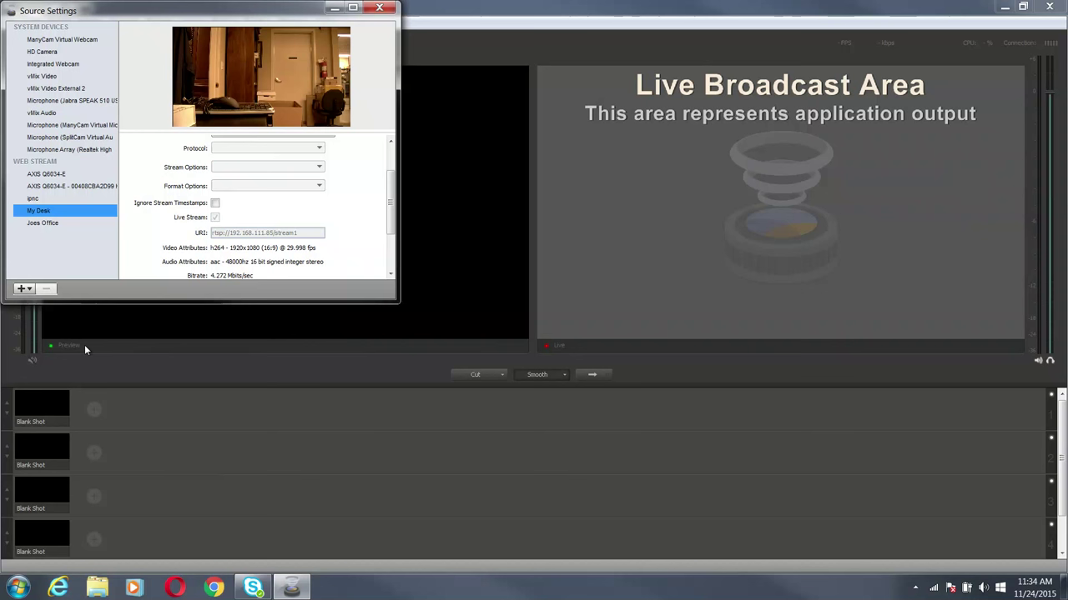
- Add My Desk and Joes Office shots to layer 1, then preview Joes Office
click(83, 401)
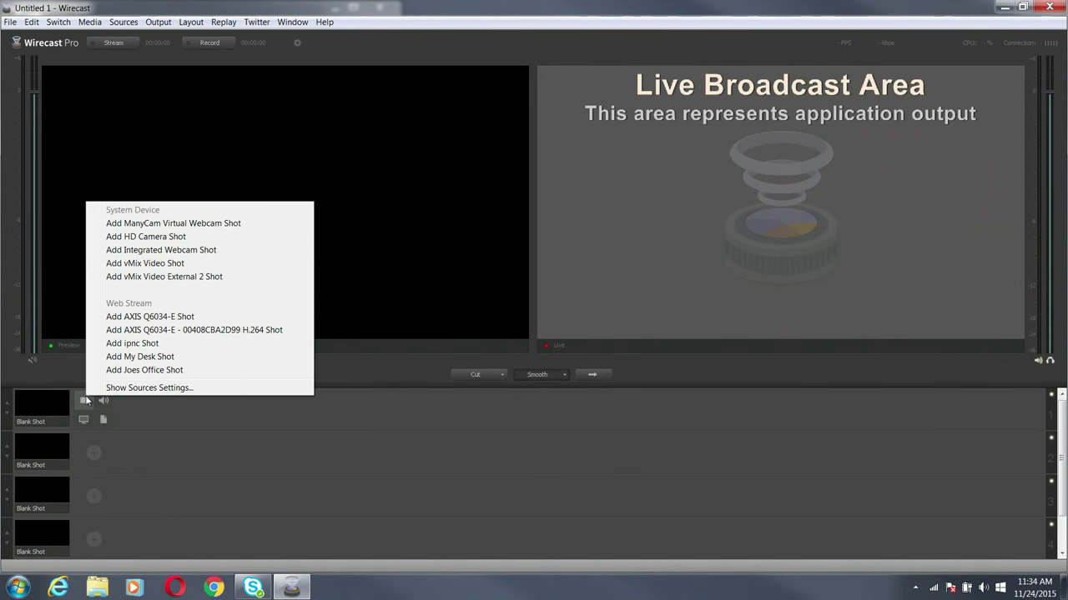
mouse_move(140, 357)
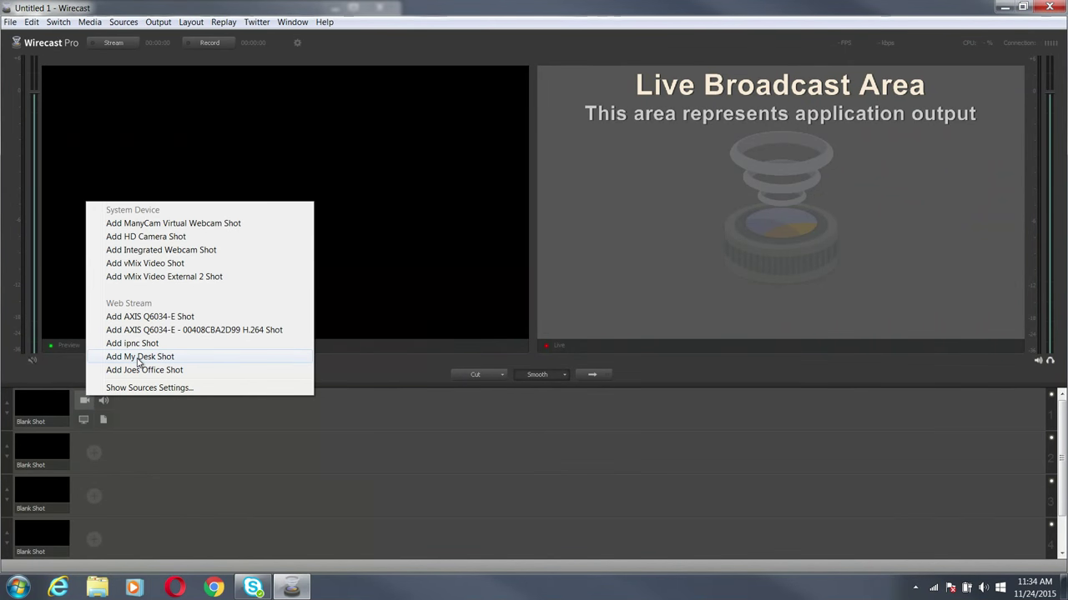
click(140, 356)
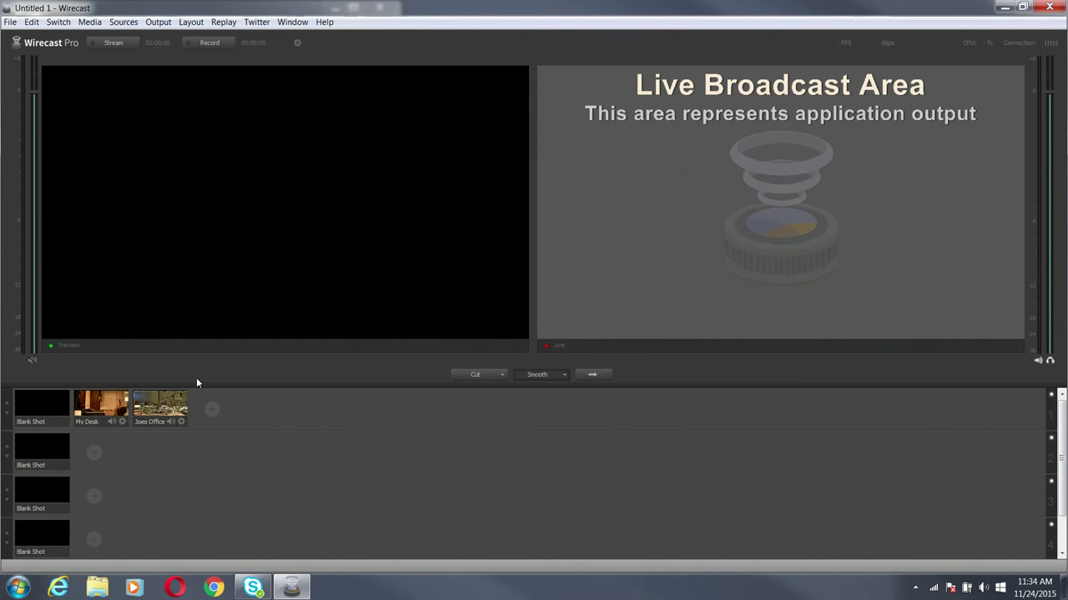
click(159, 407)
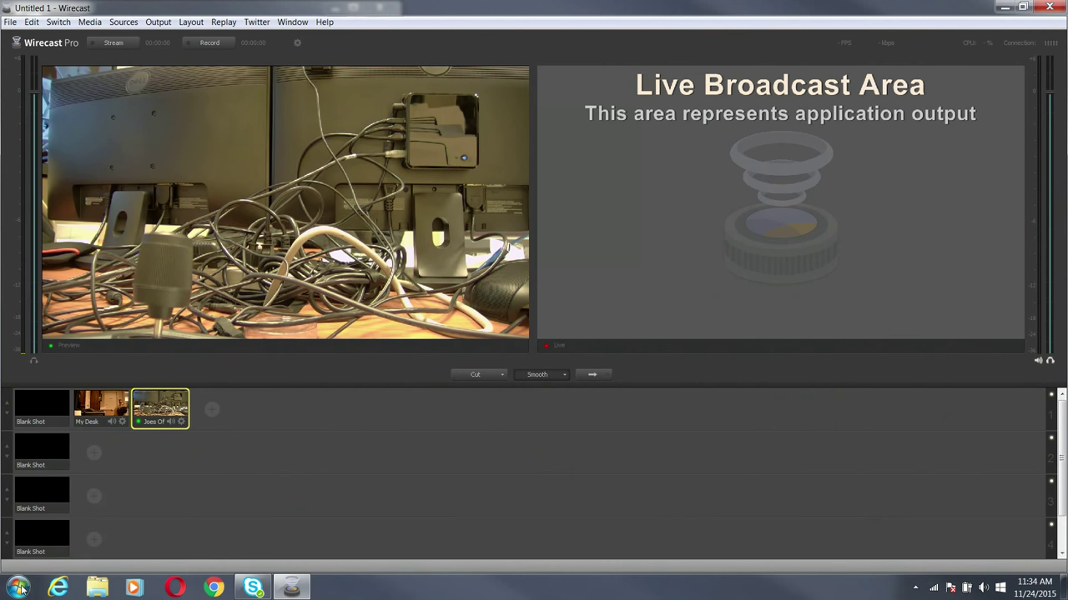
- Search the Start menu for 'device' to find ONVIF Device Manager
click(15, 588)
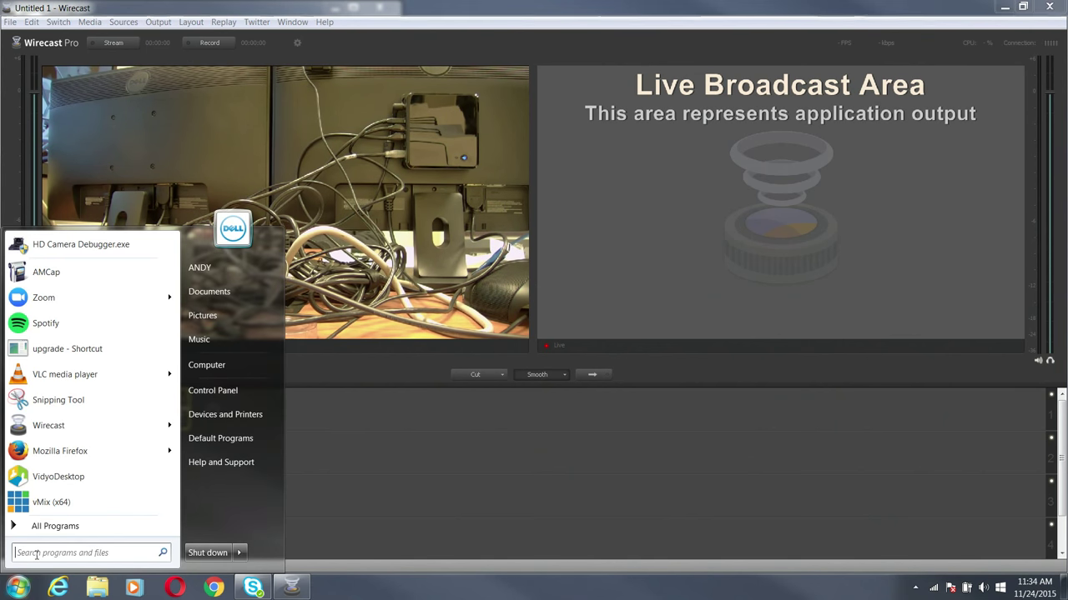
text(device)
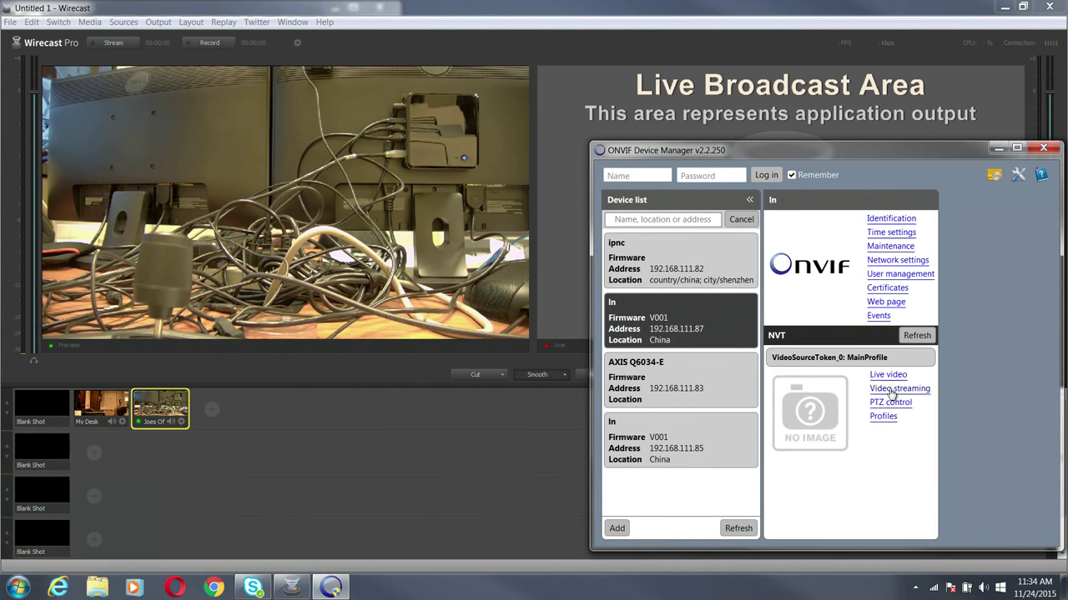
- Pan the 192.168.111.87 Joes Office camera right, down and left using PTZ control
click(890, 402)
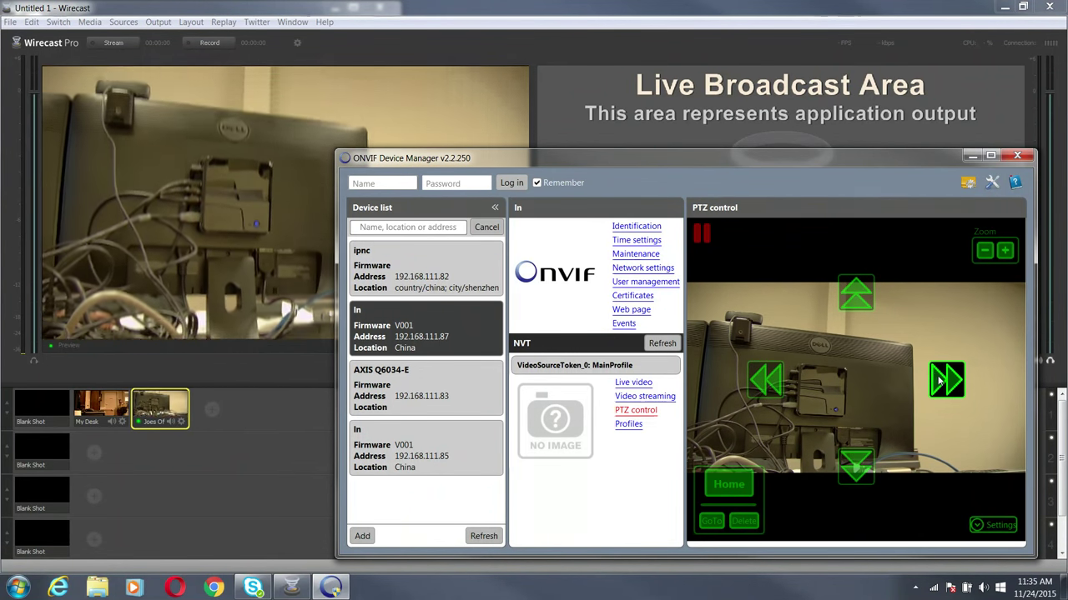
click(855, 467)
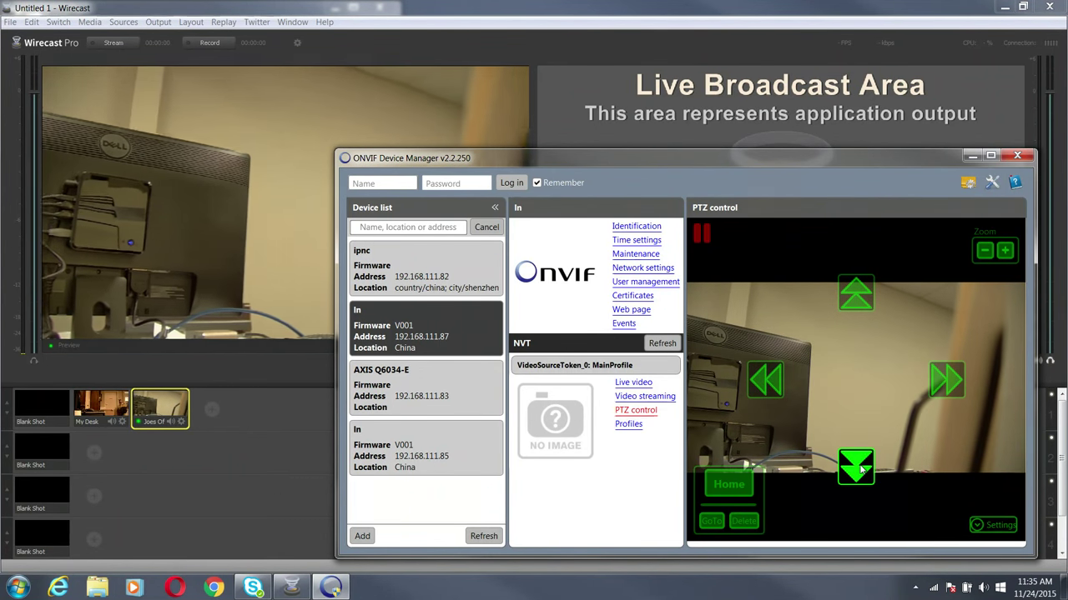
click(764, 380)
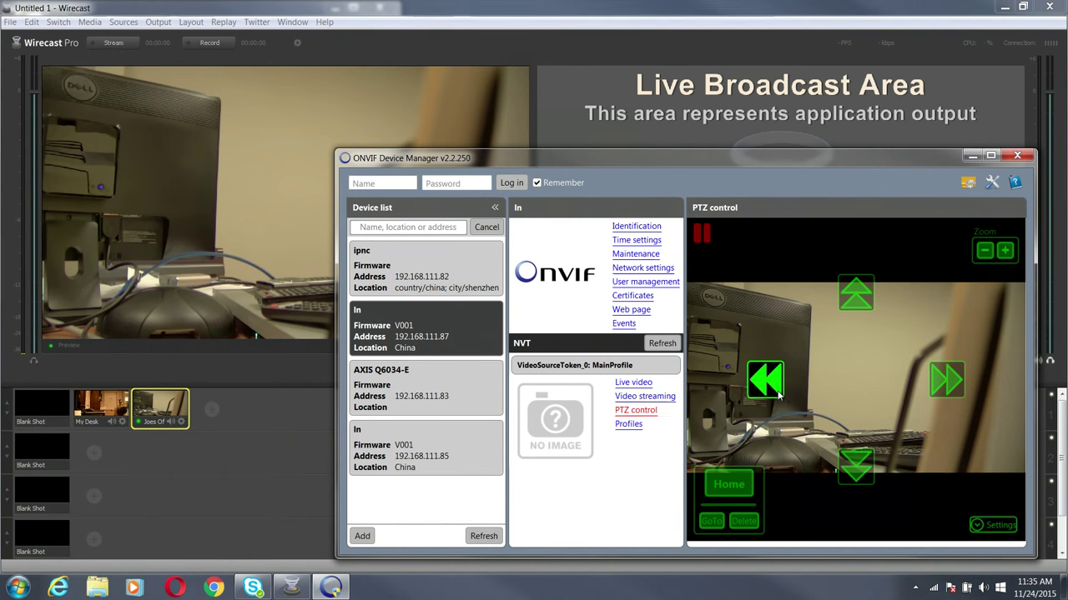
click(984, 251)
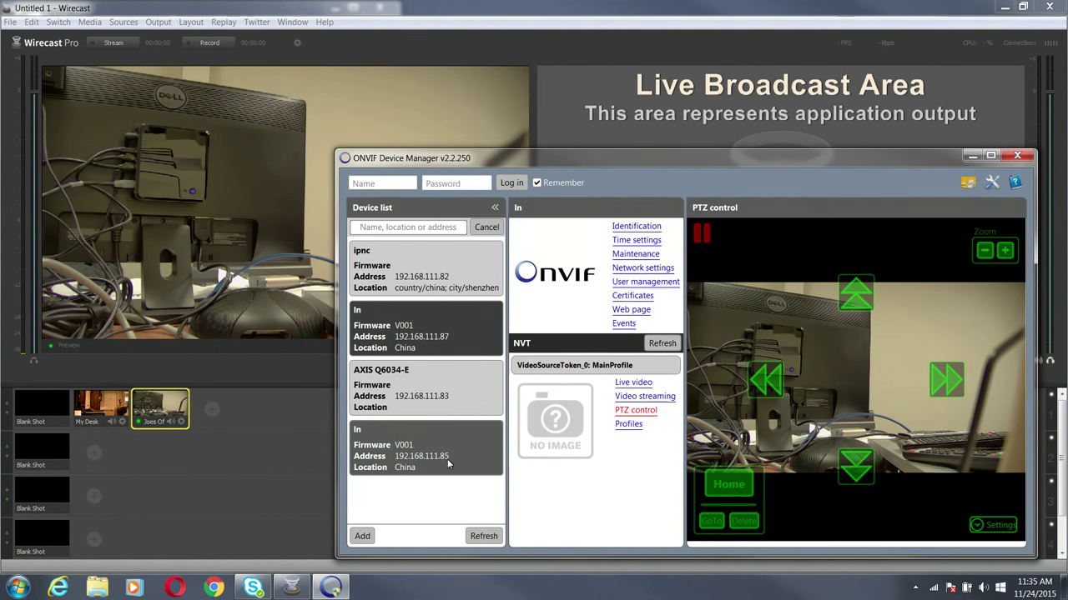
mouse_move(445, 461)
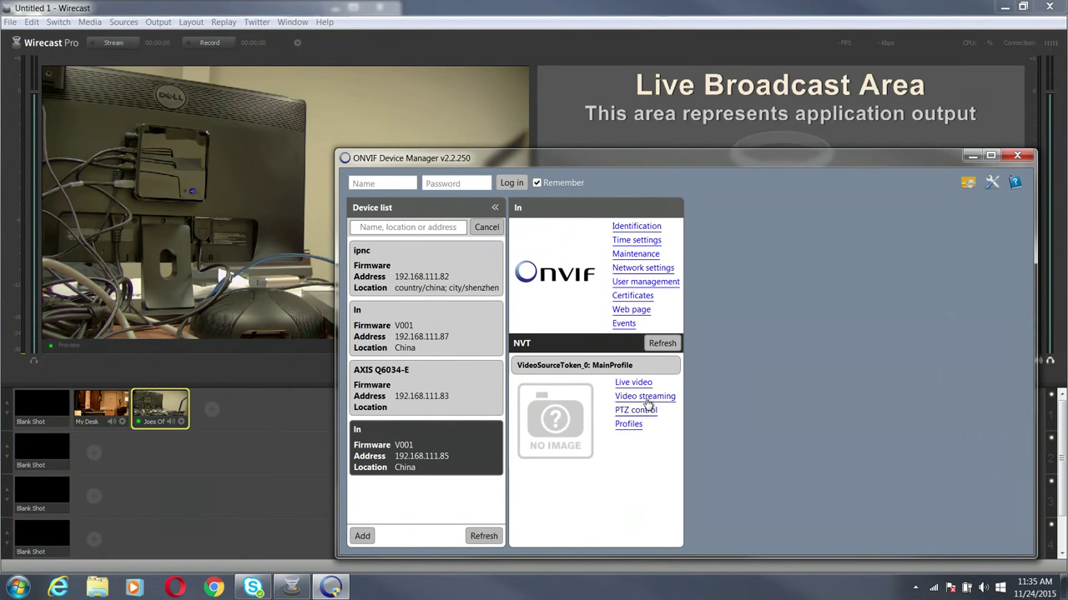
- Pan and tilt the 192.168.111.85 camera until it frames the lamp and boxes
click(635, 409)
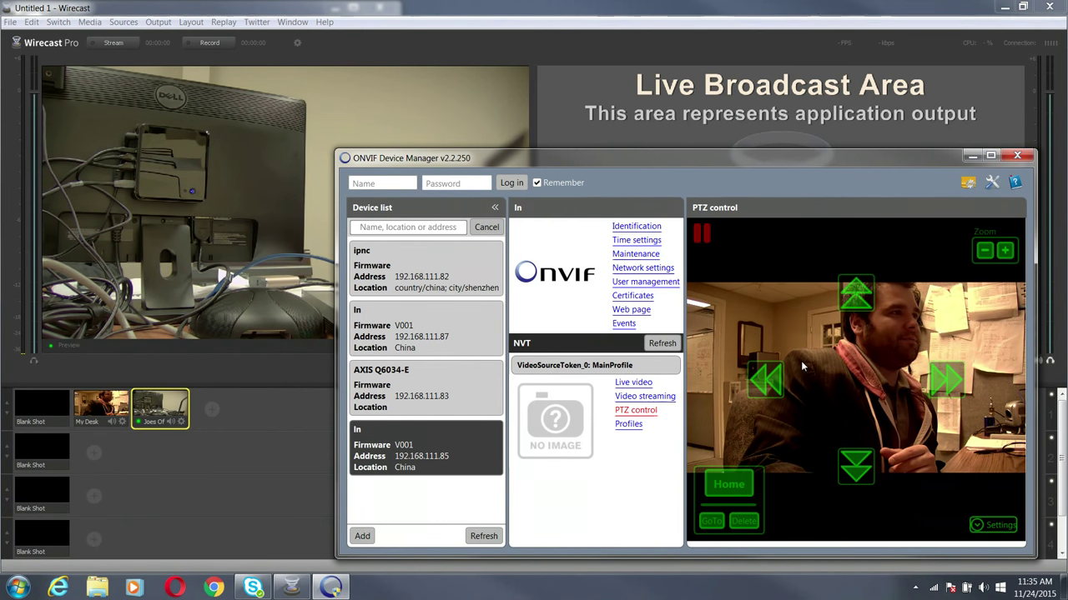
click(765, 380)
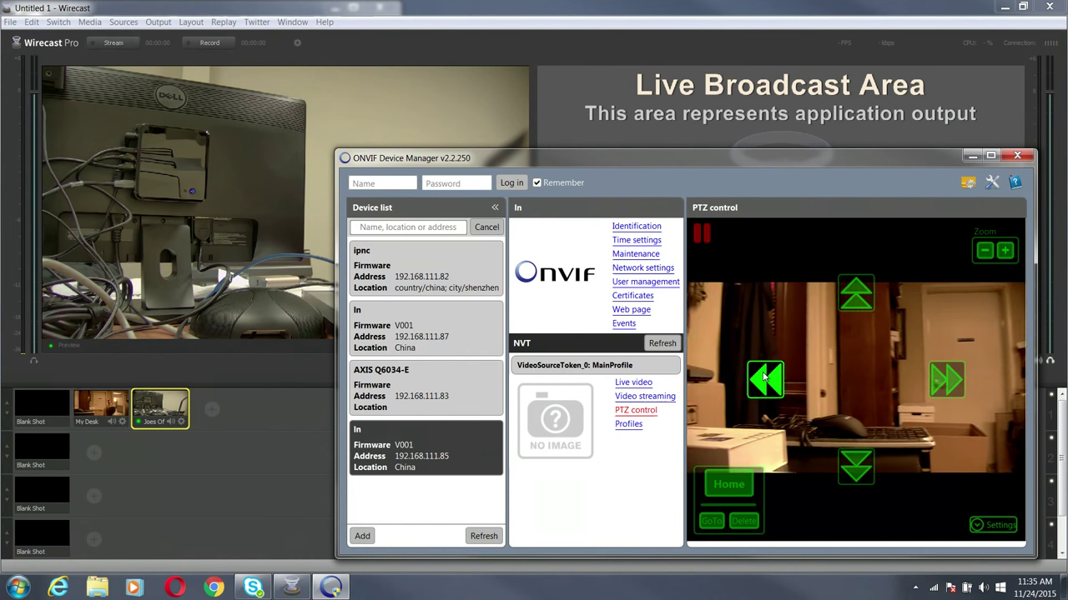
click(855, 293)
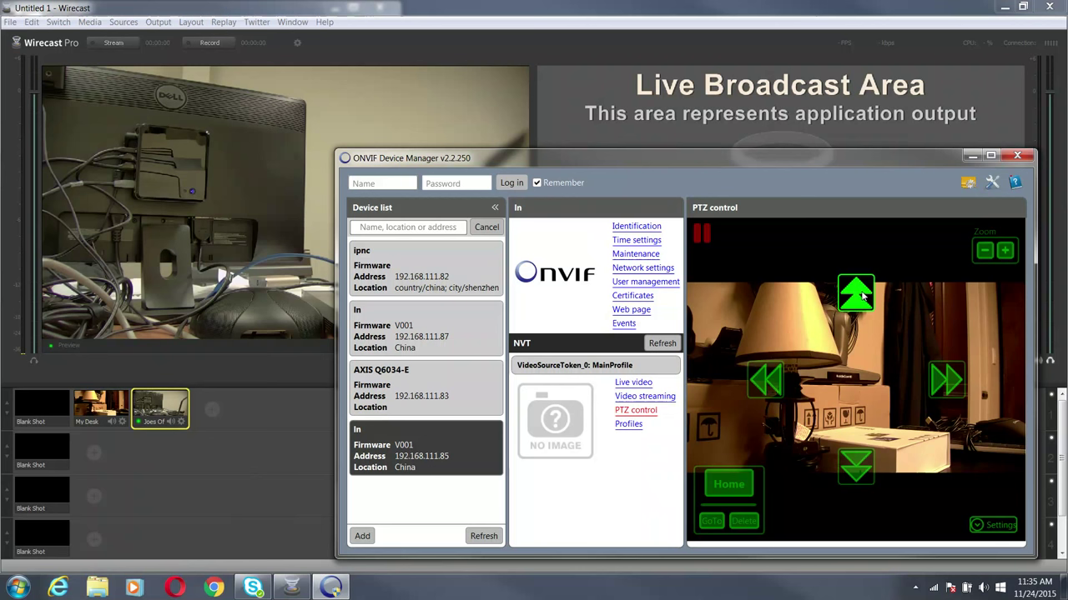
click(766, 380)
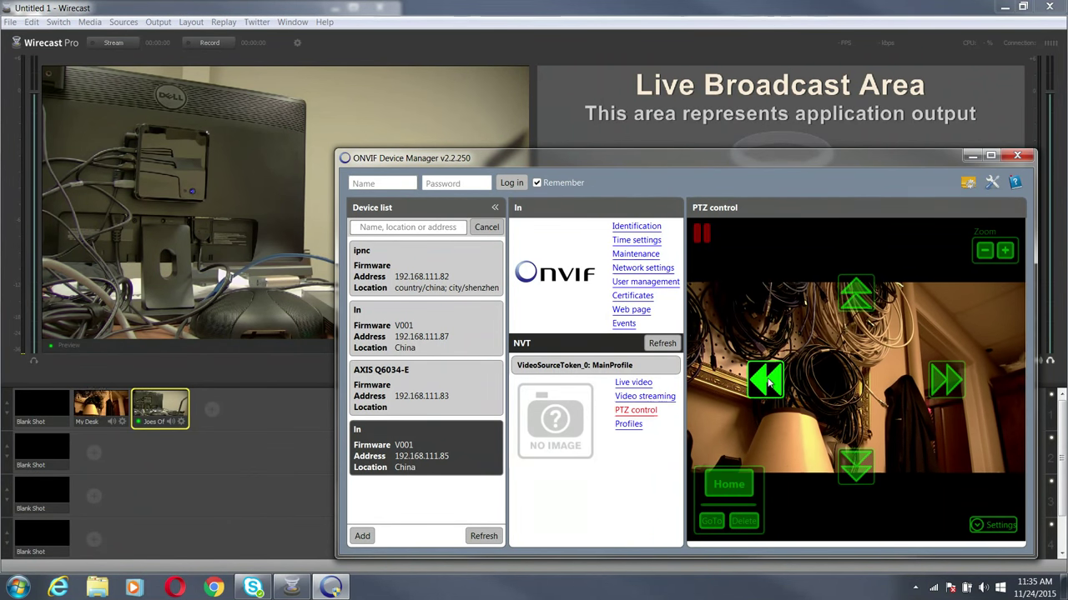
click(855, 295)
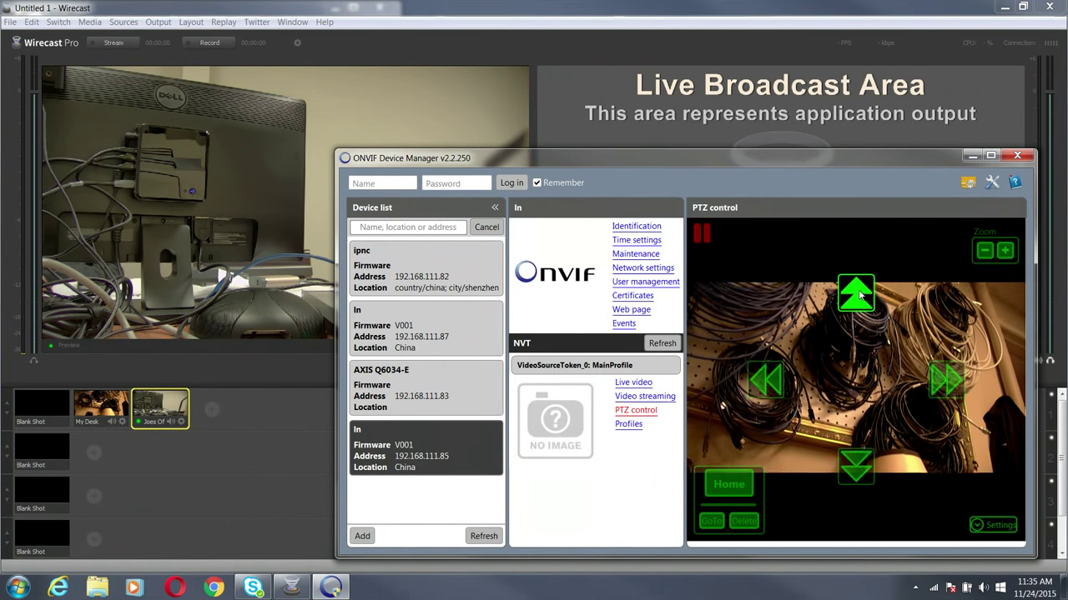
click(947, 379)
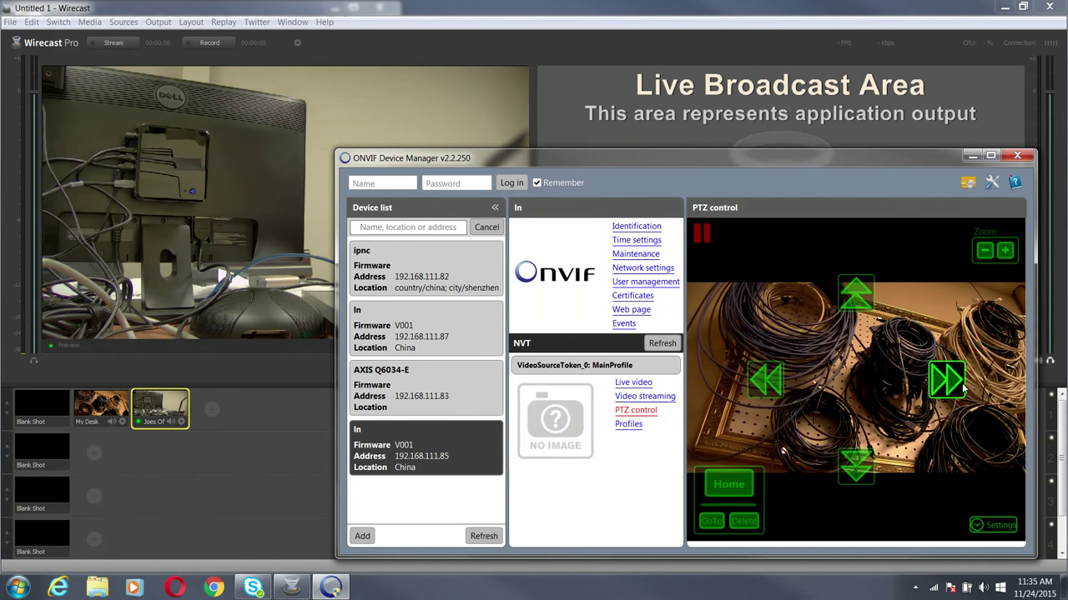
click(855, 465)
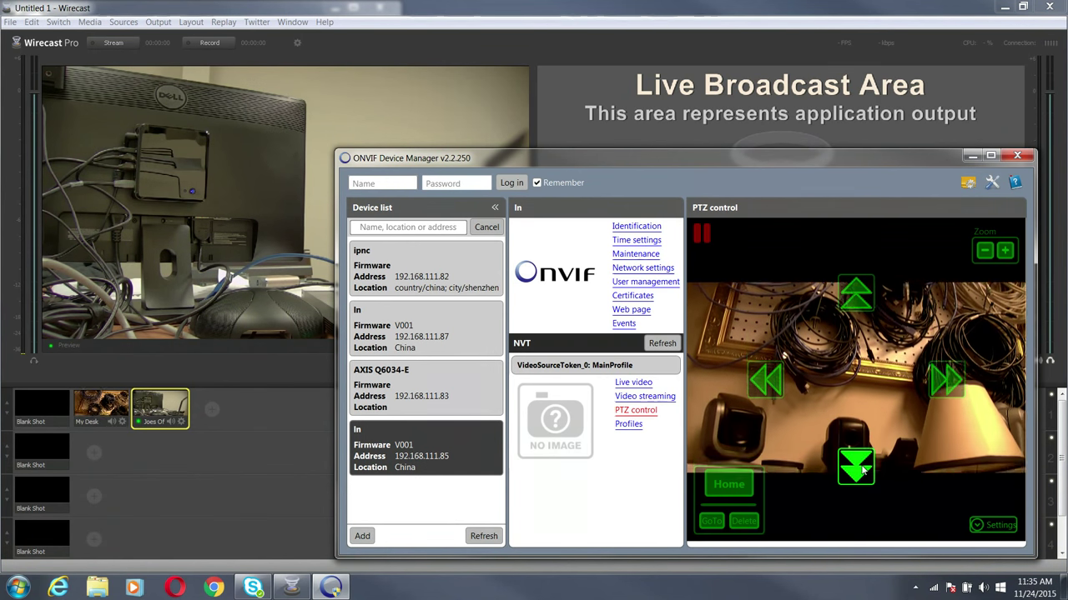
click(947, 380)
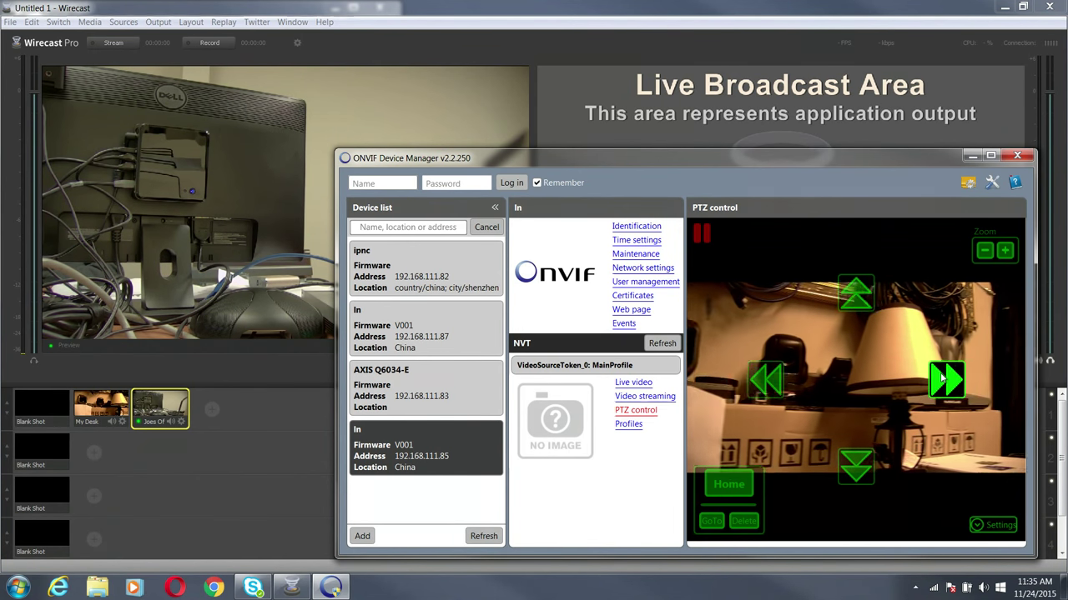
click(946, 381)
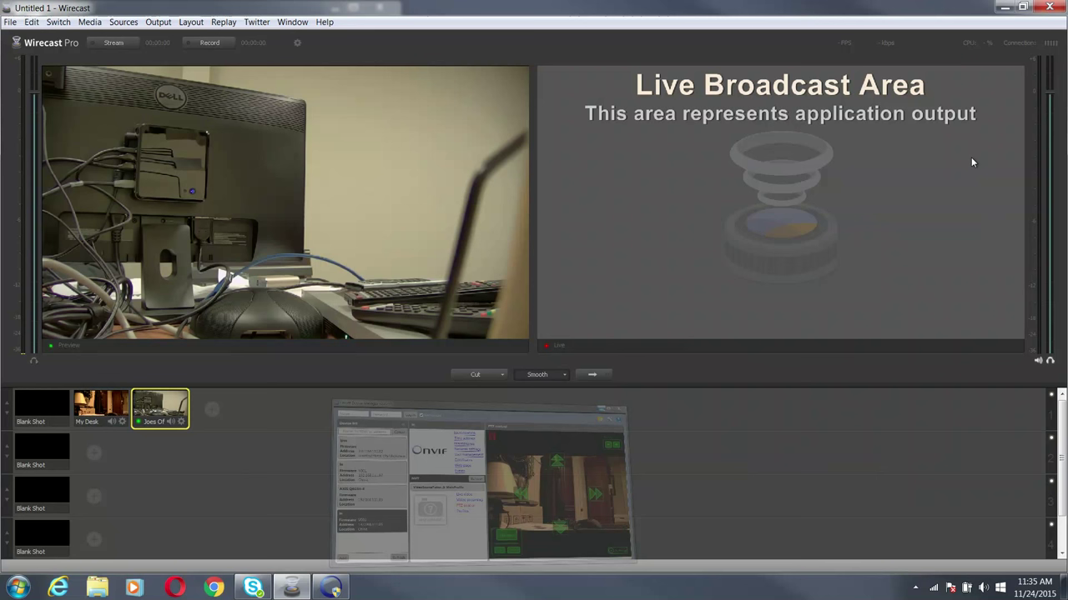
- Preview the My Desk shot and pan its camera right toward the office door
click(100, 409)
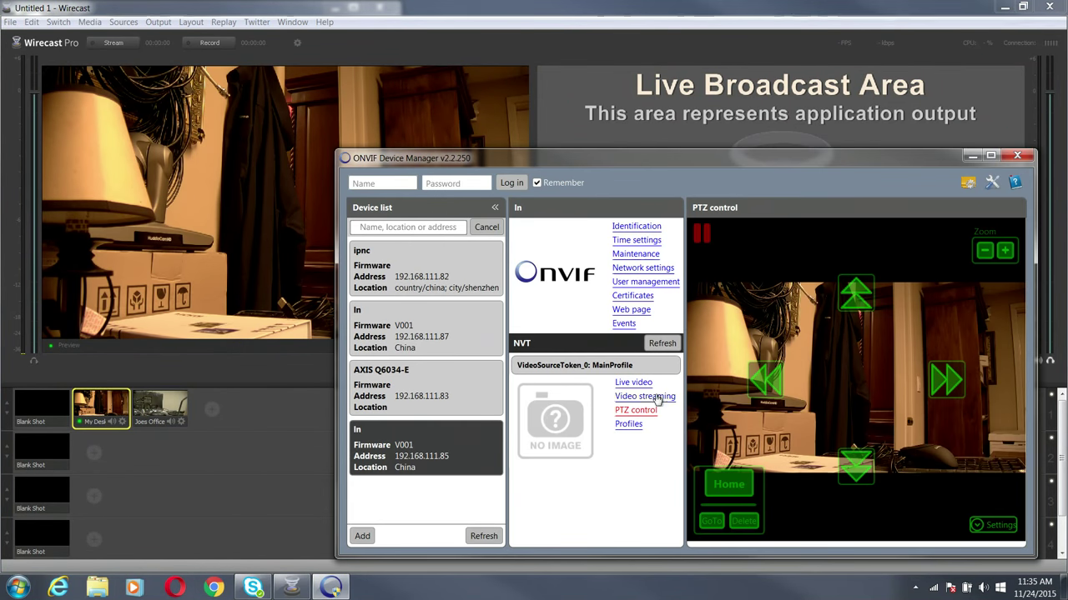
click(947, 381)
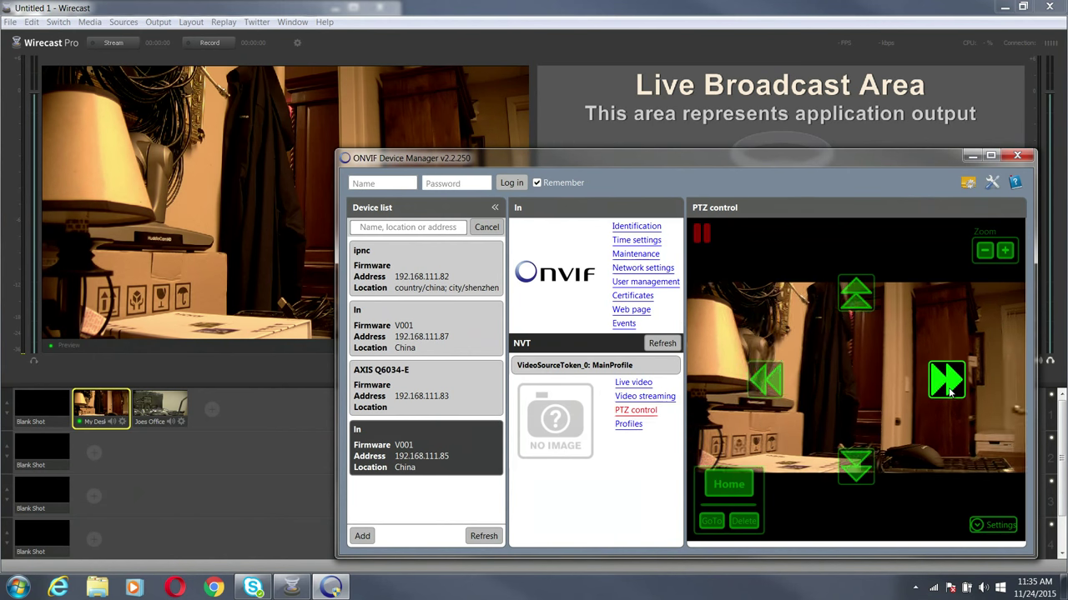
click(946, 380)
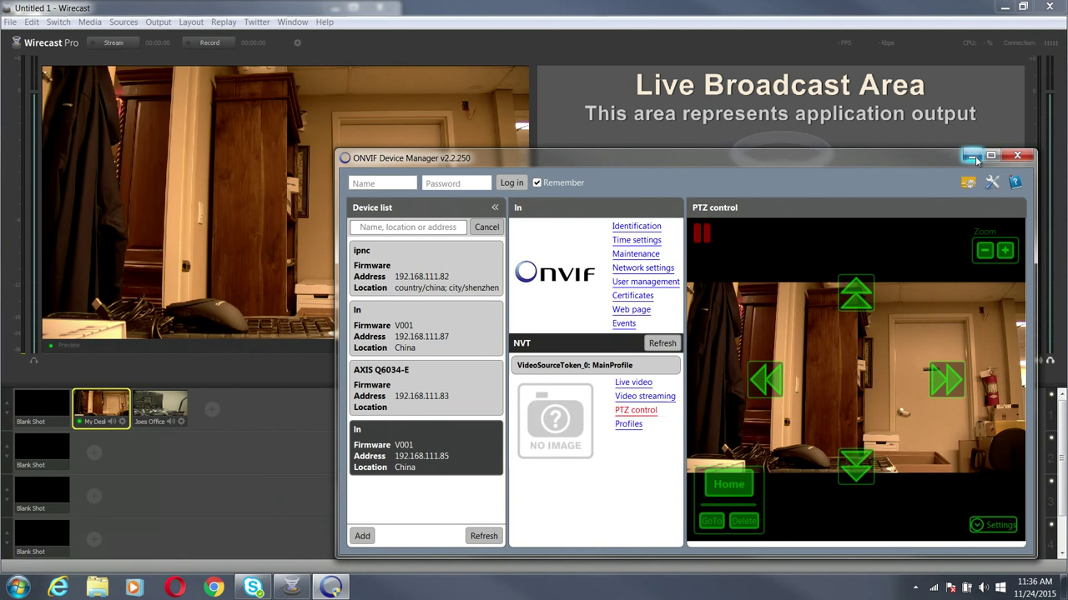
mouse_move(971, 156)
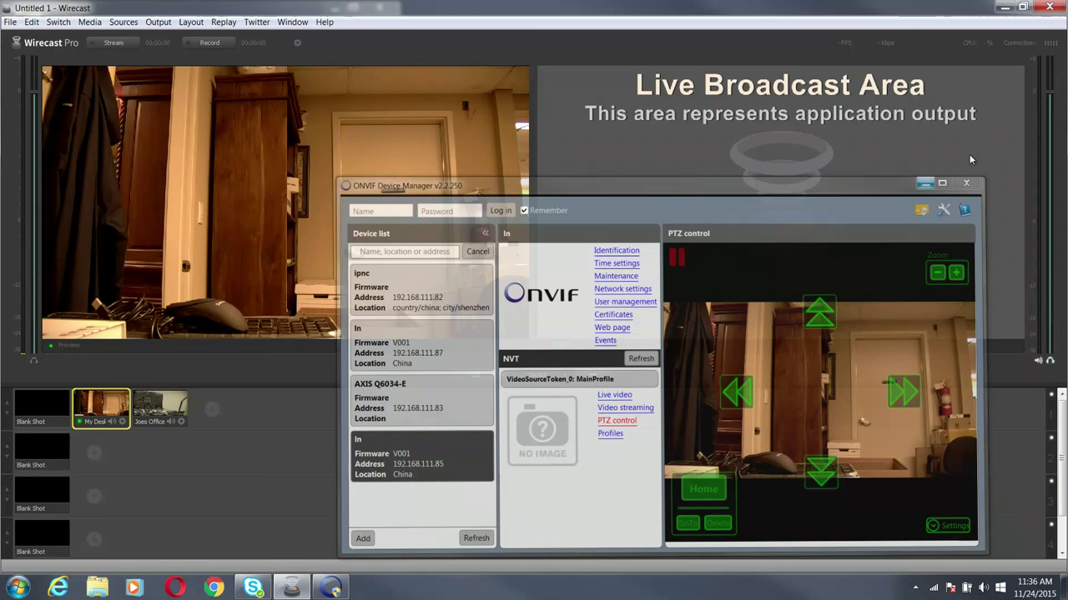
- Add a new web stream source in Source Settings and set its protocol to RTSP
click(966, 183)
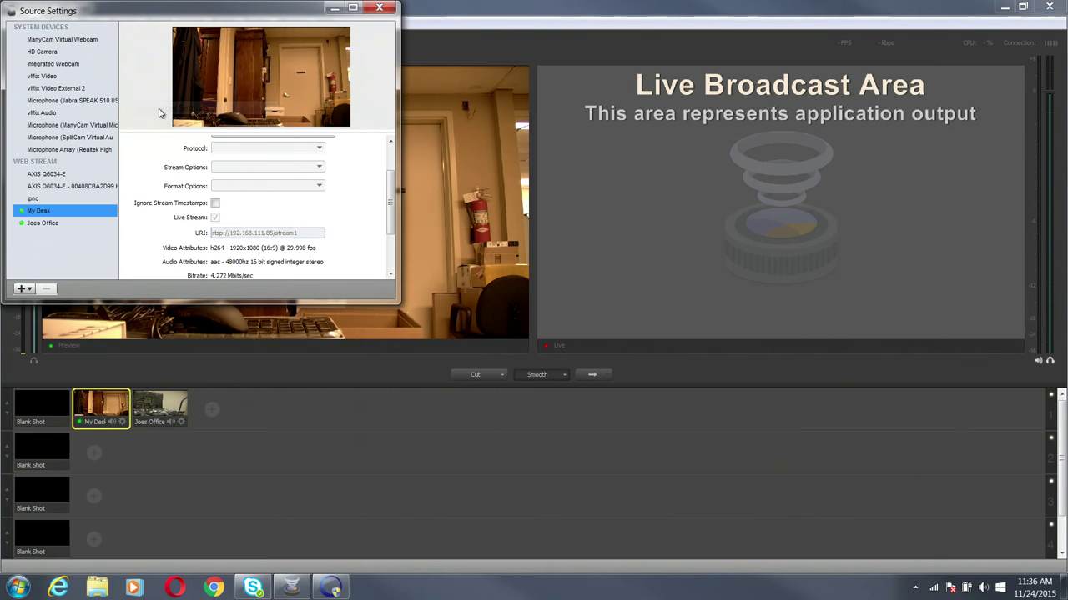
click(22, 288)
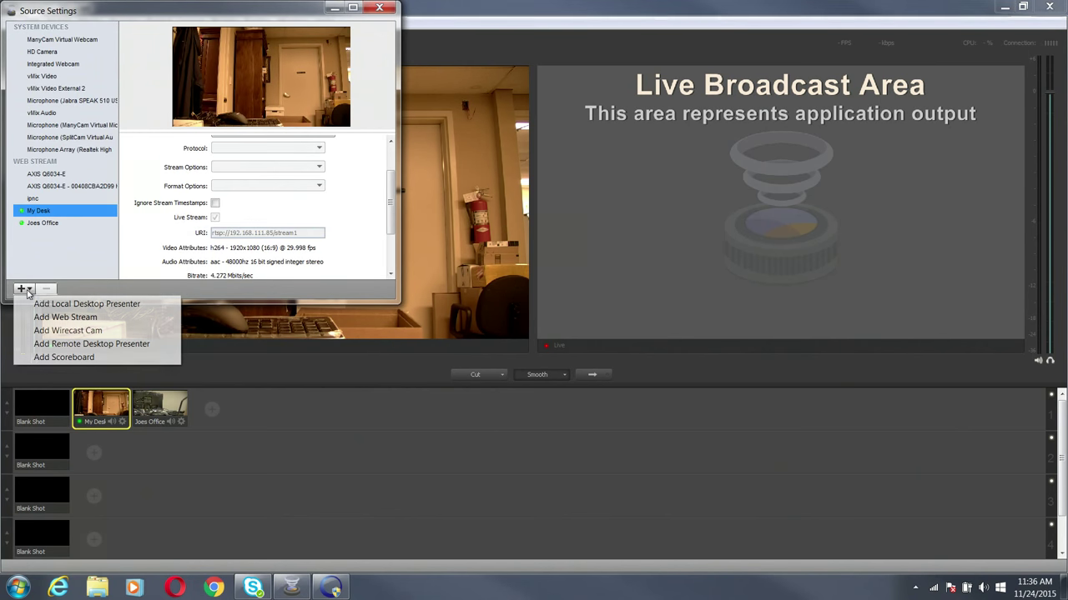
mouse_move(65, 317)
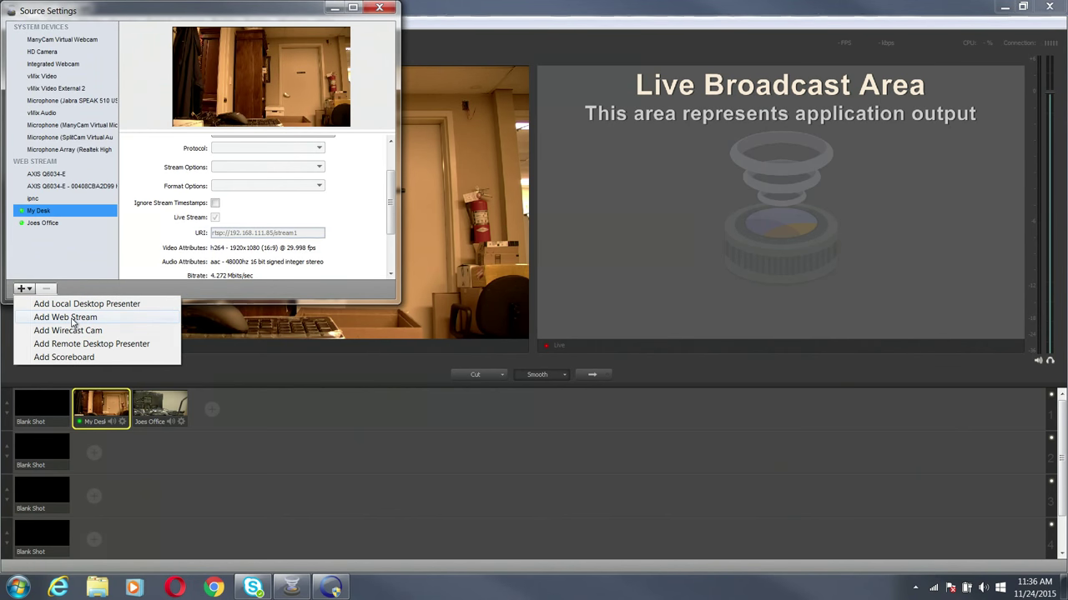
click(65, 317)
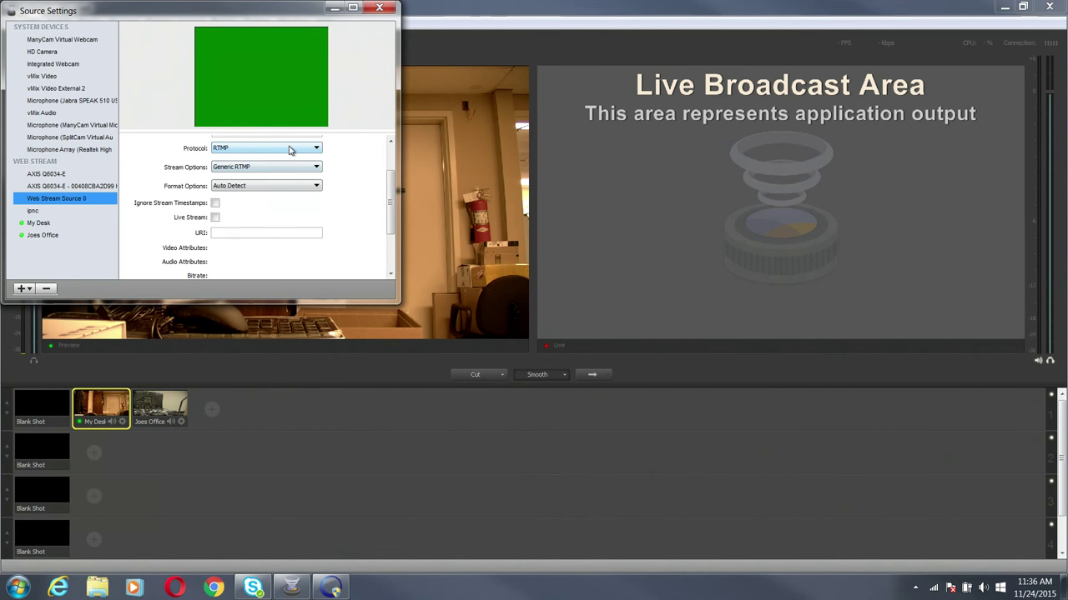
click(265, 148)
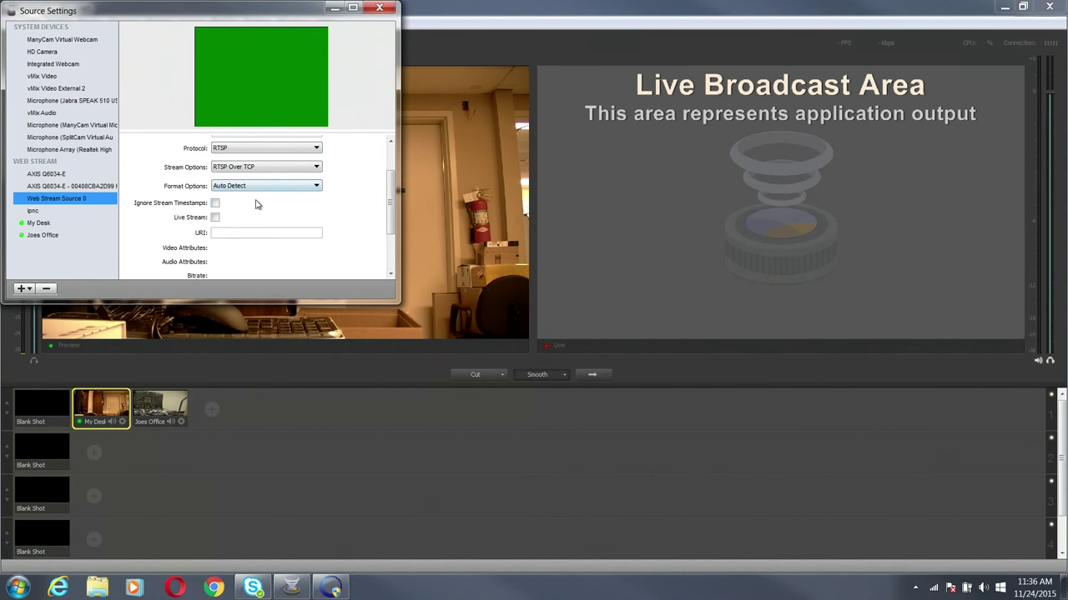
- Enter rtsp://192.168.111.84:554/1 as the stream URI and connect
click(215, 217)
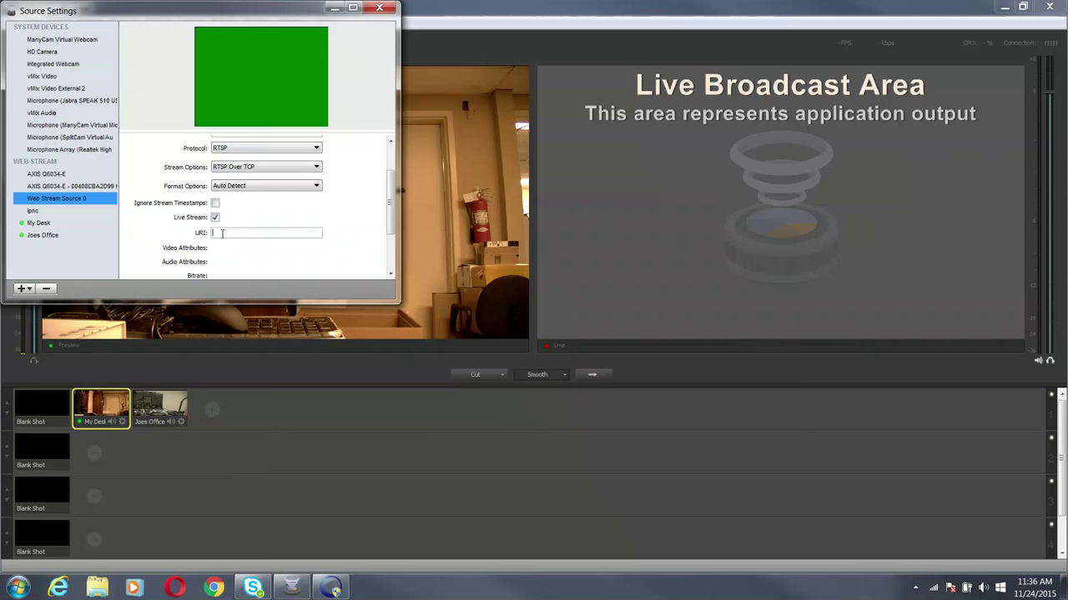
text(rtsp://192.168.111.)
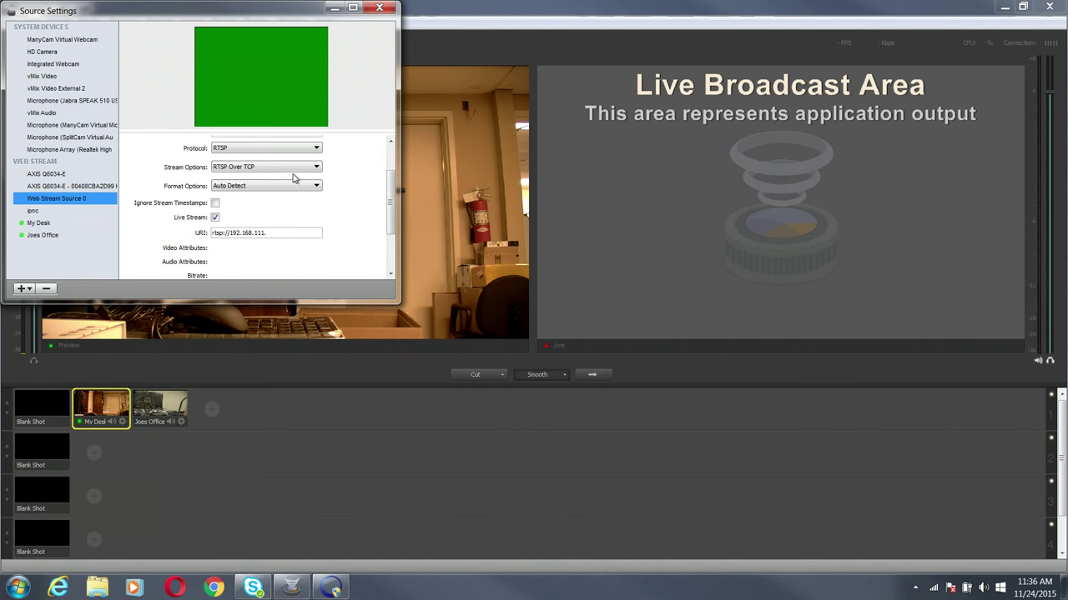
text(84:)
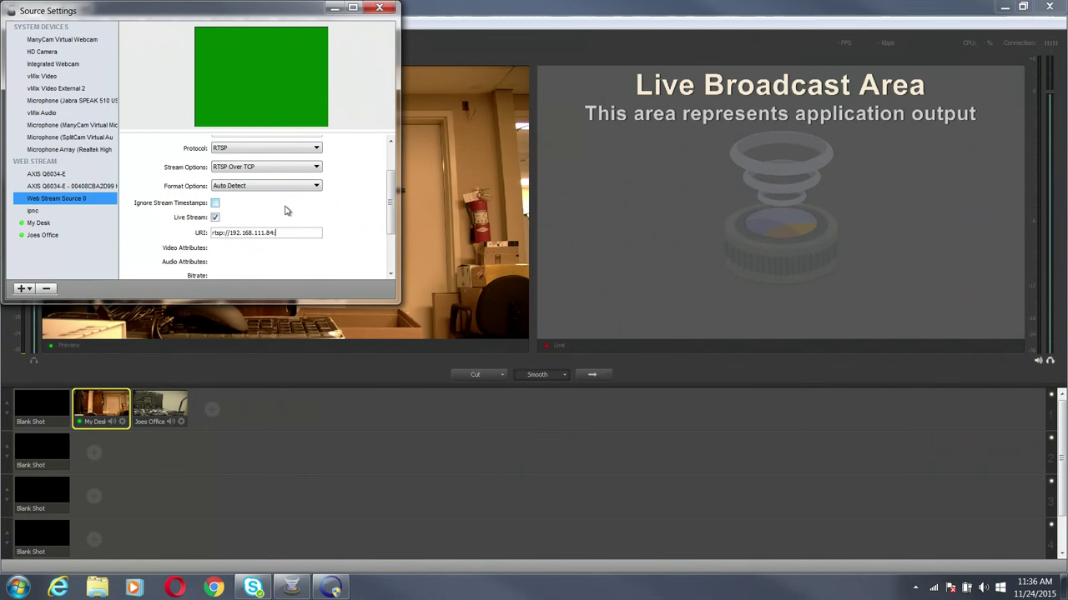
text(554/1)
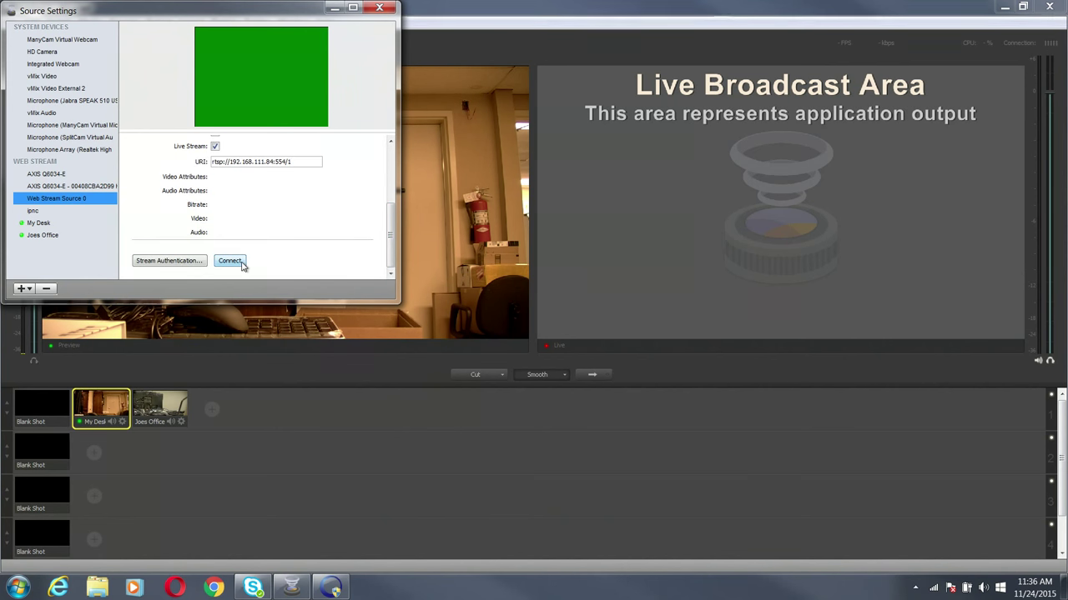
click(229, 260)
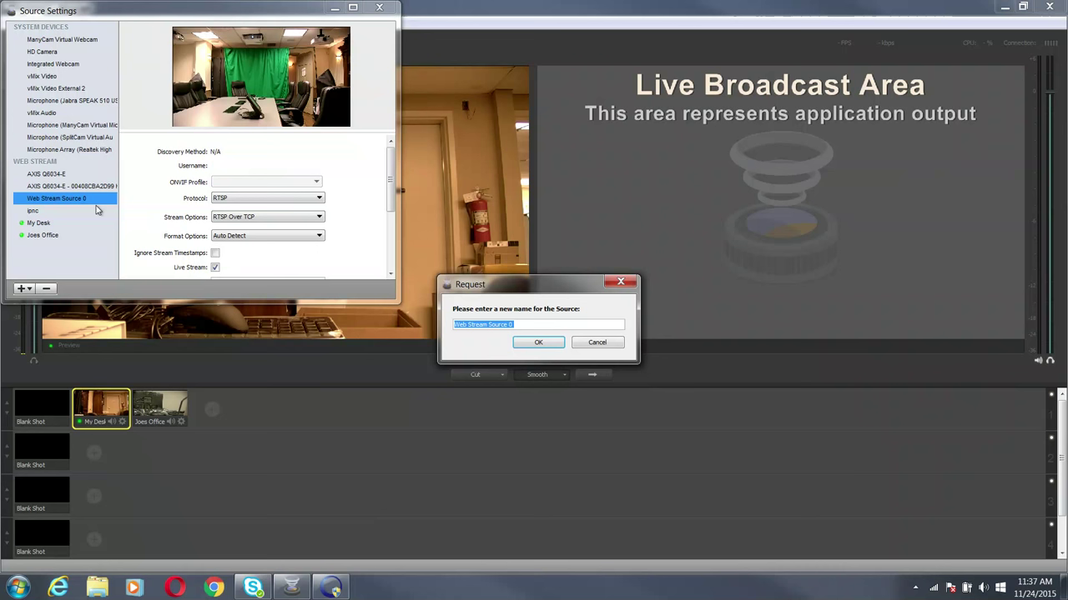
- Name the new stream source 'Conference Room' and close Source Settings
text(Conference)
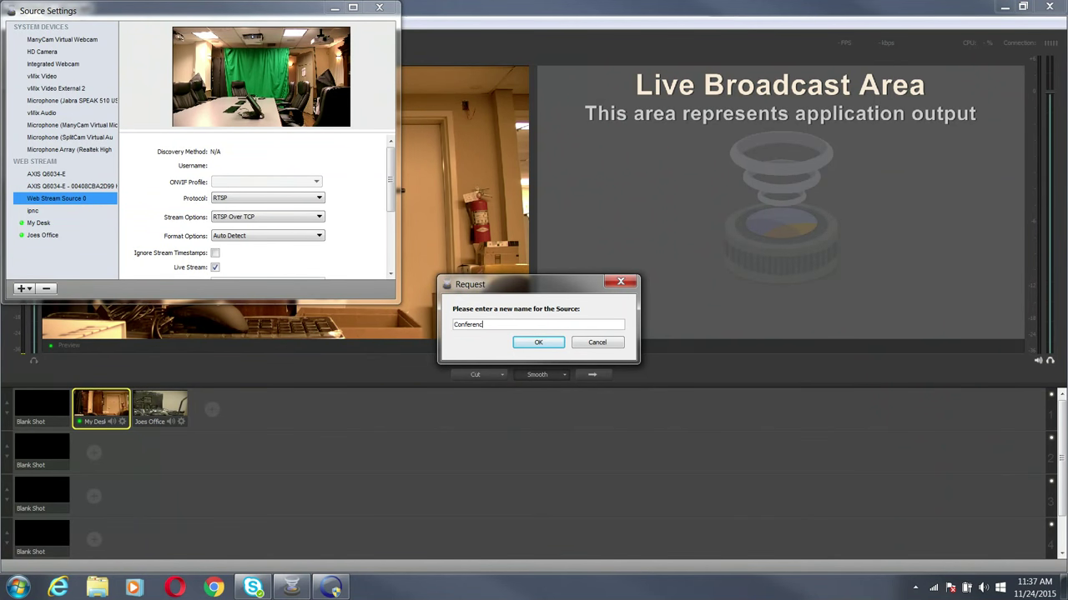
click(538, 342)
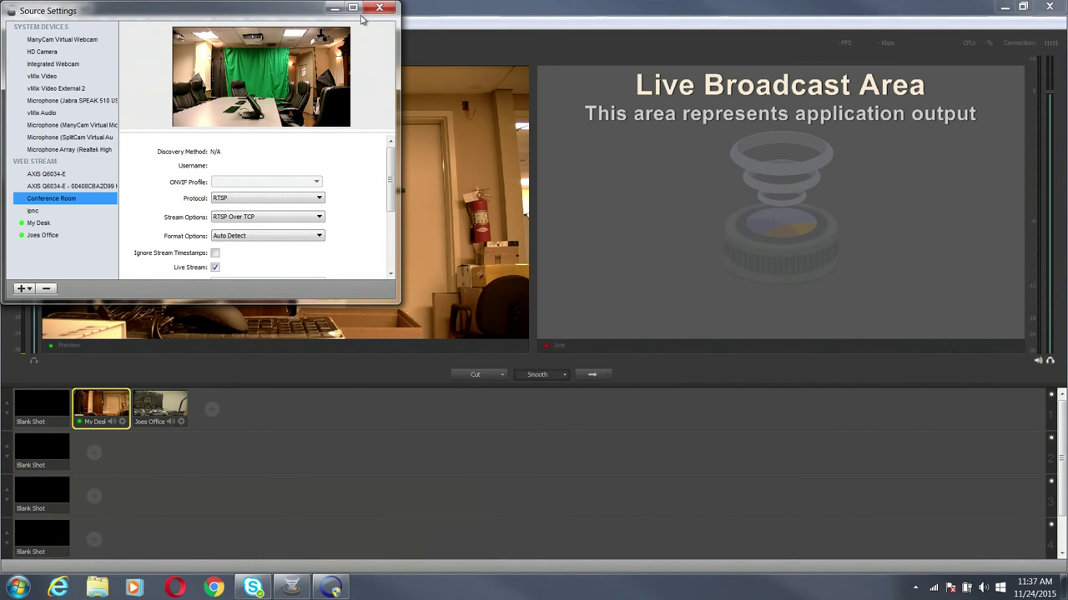
click(380, 8)
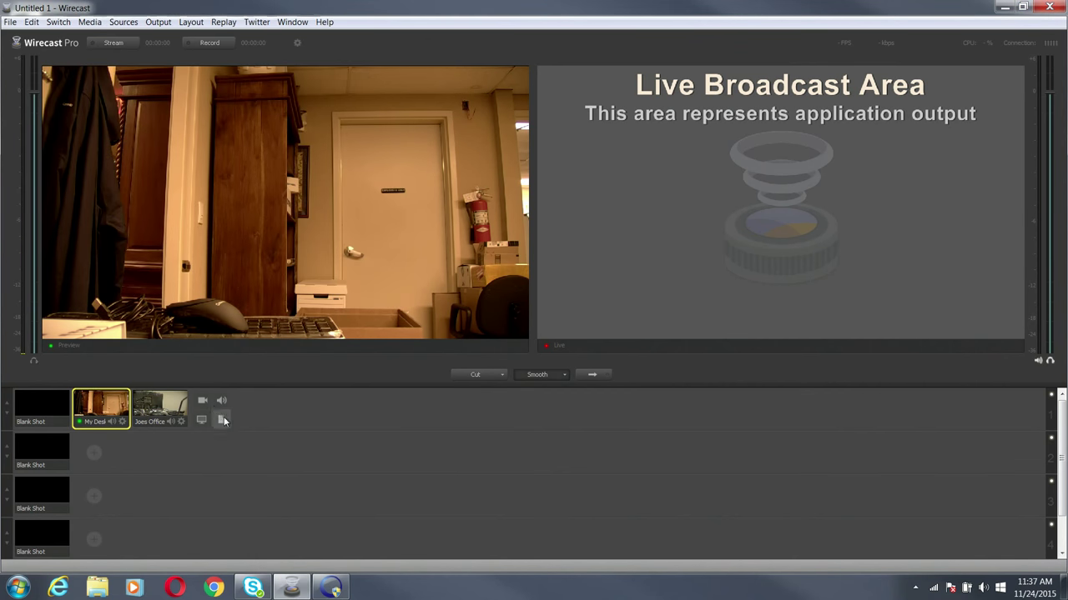
- Add a Conference Room shot to layer 1, preview each shot, ending on My Desk
click(221, 421)
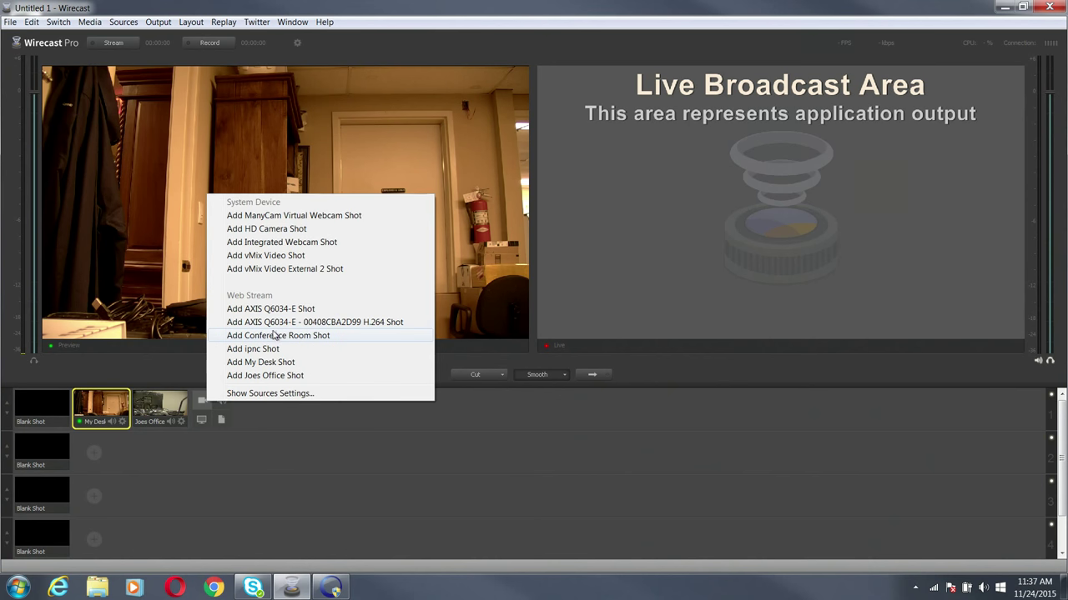
click(277, 335)
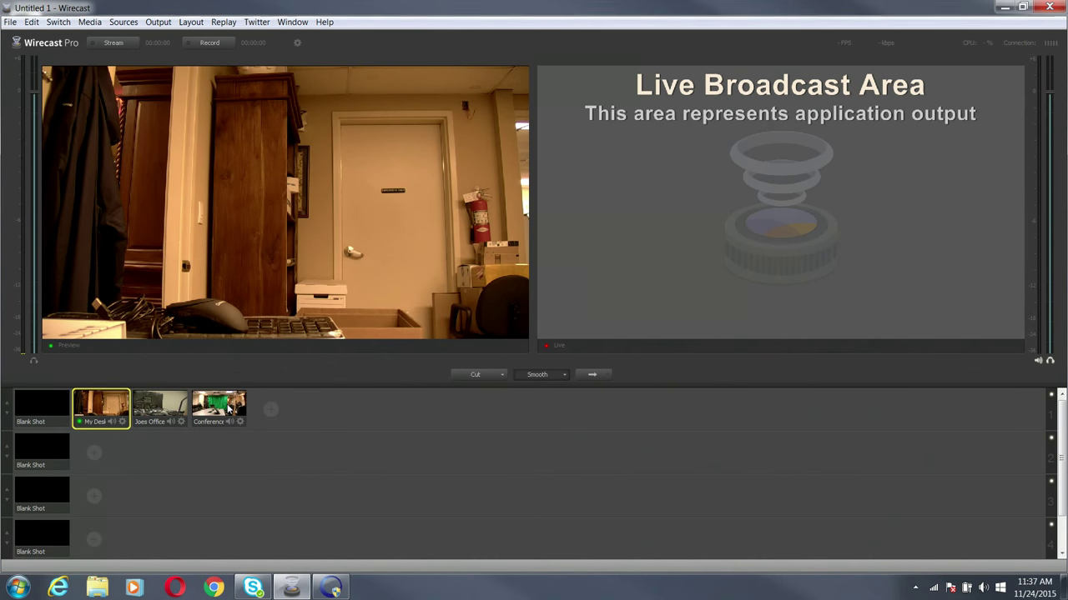
click(218, 407)
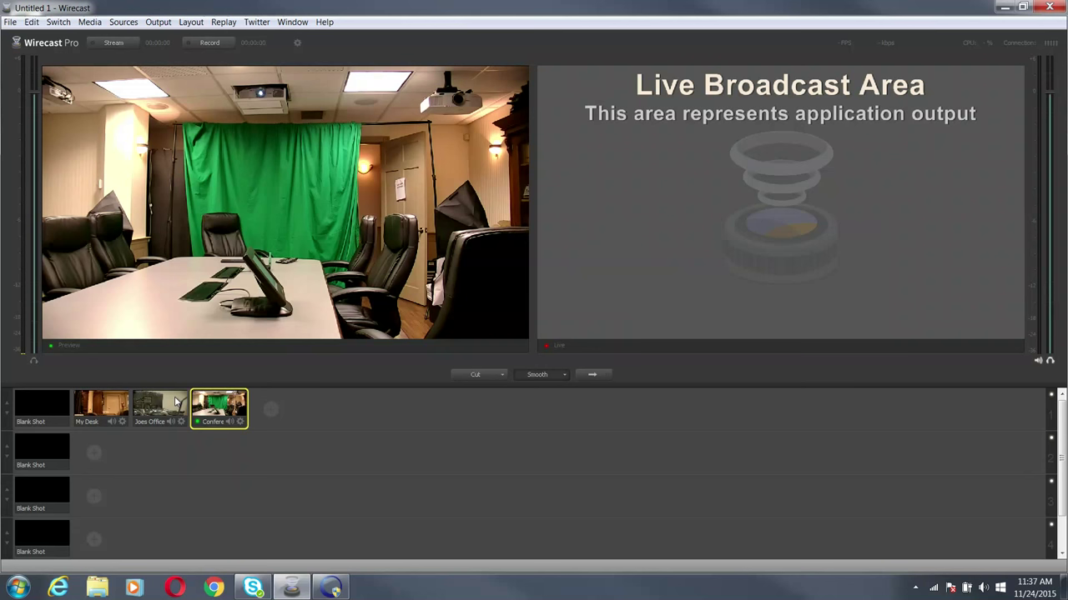
click(101, 407)
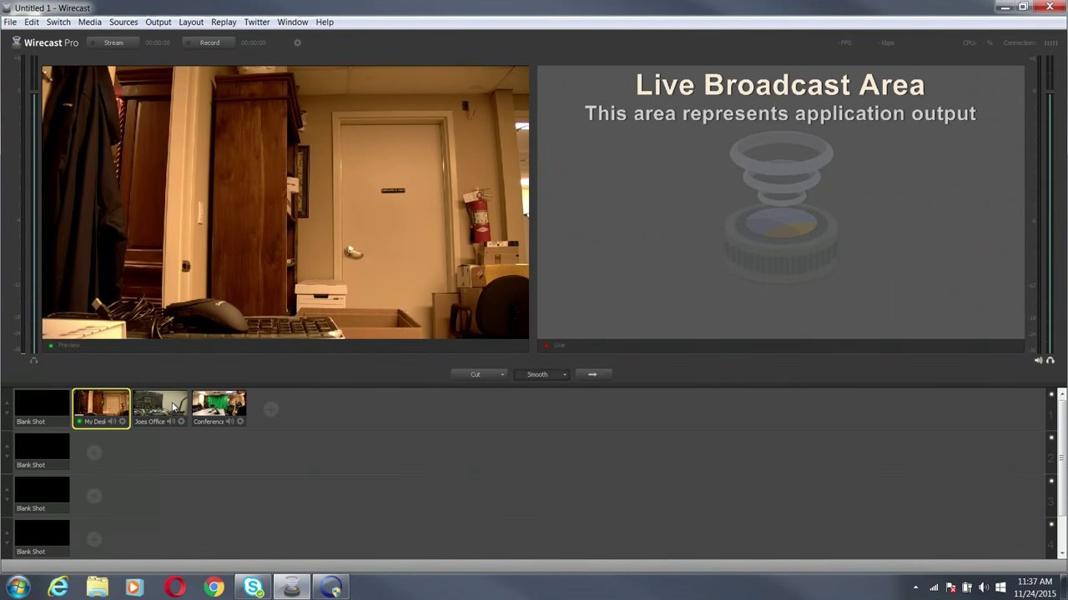
click(160, 407)
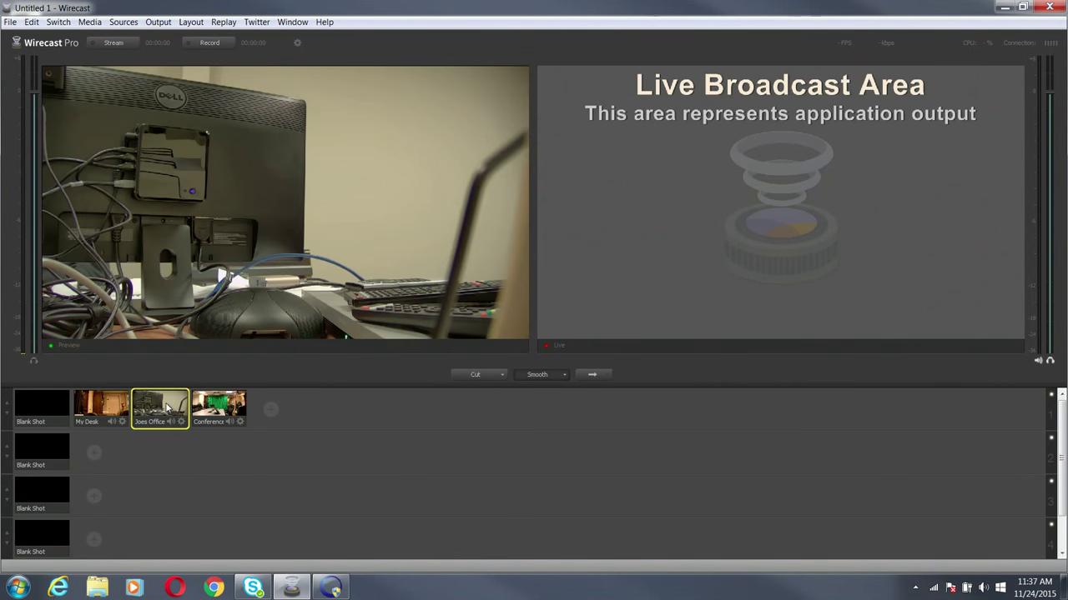
click(218, 407)
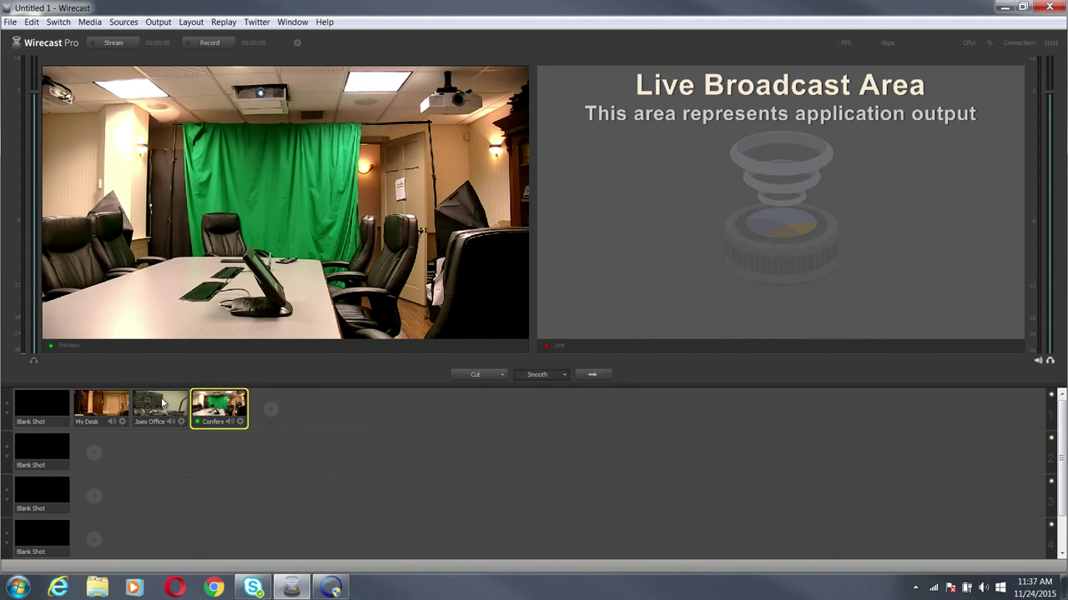
click(101, 408)
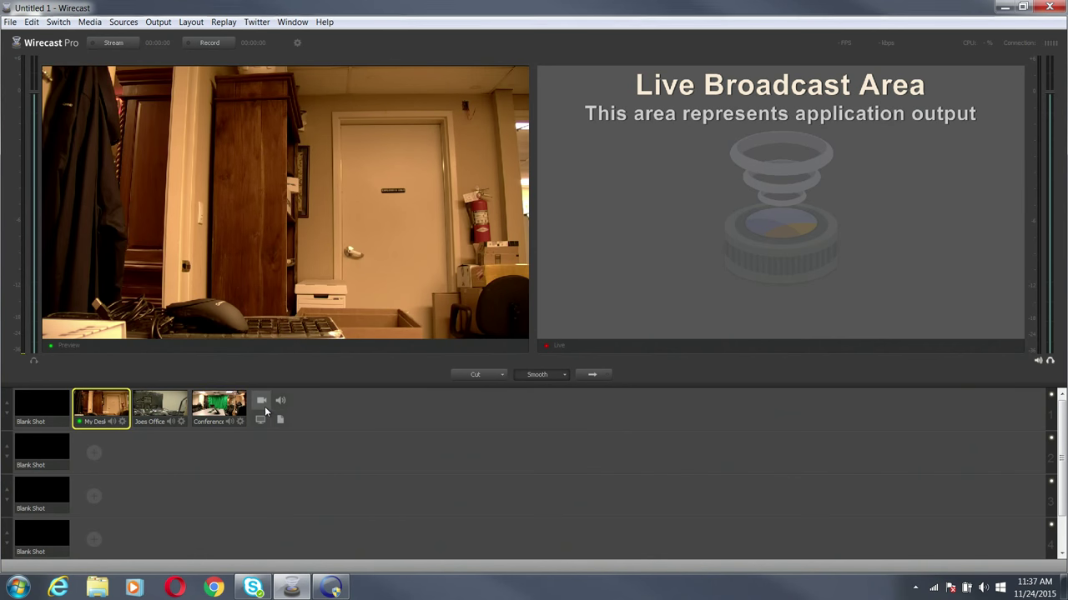
- Add an HD Camera shot to the first layer and preview it
click(261, 401)
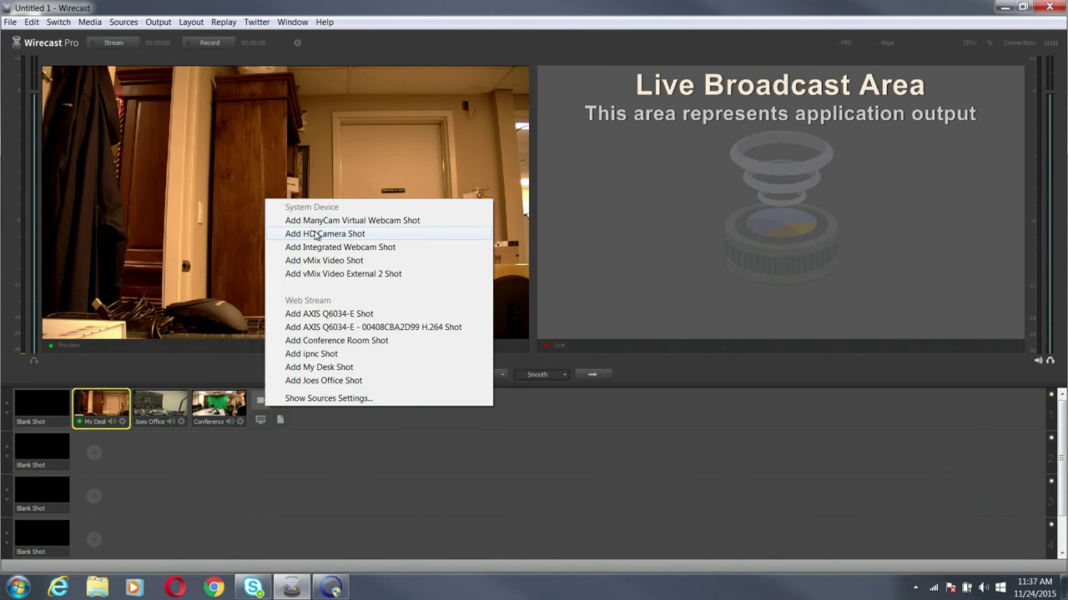
click(324, 233)
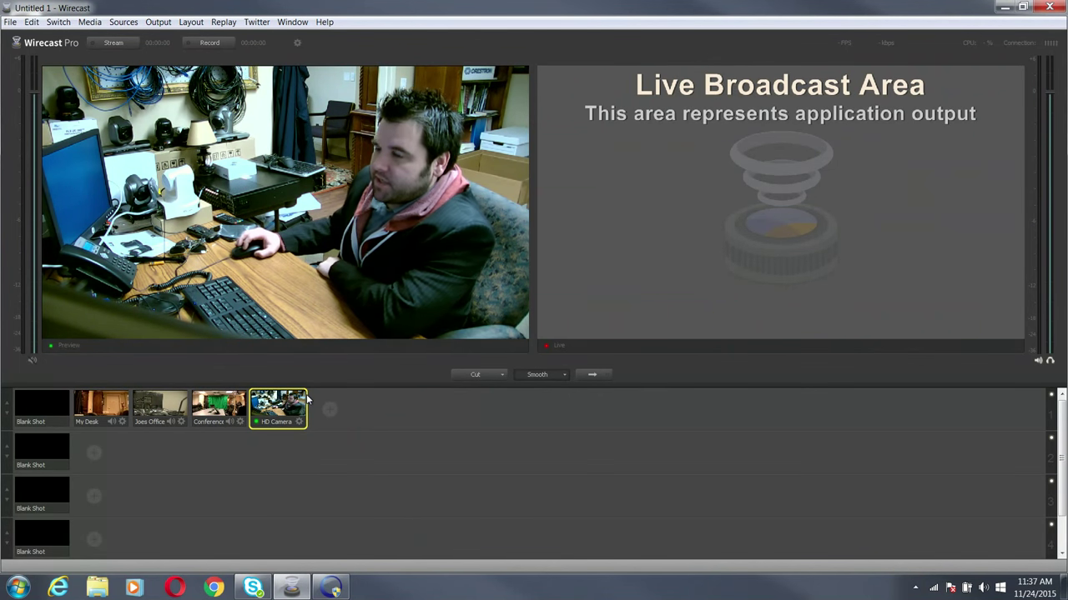
mouse_move(333, 345)
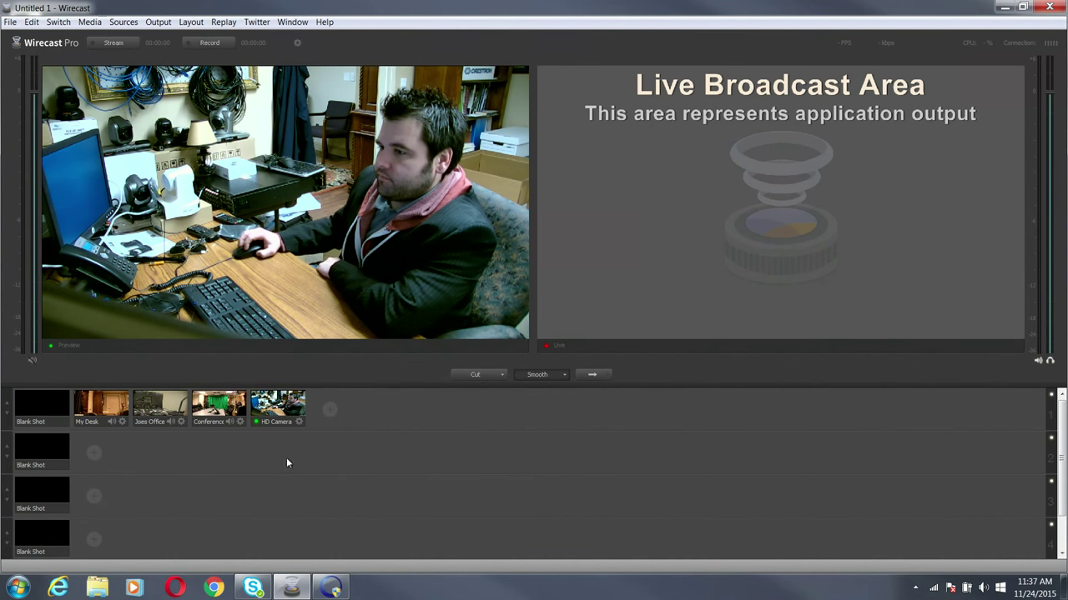
right_click(277, 407)
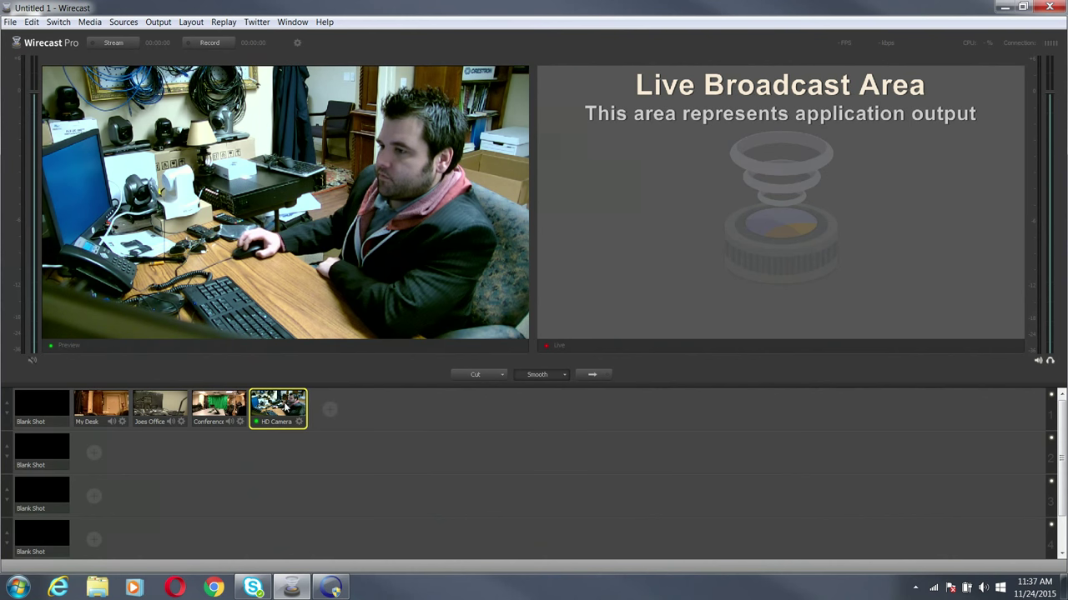
click(122, 22)
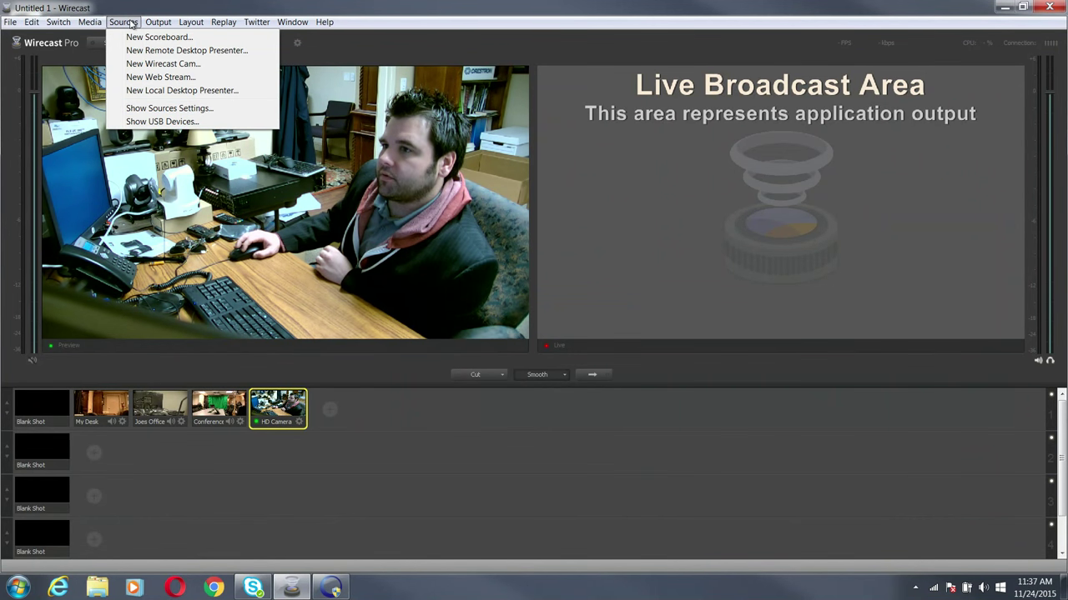
- Dismiss the sources options, preview My Desk then Joes Office, and bring up ONVIF Device Manager
click(384, 369)
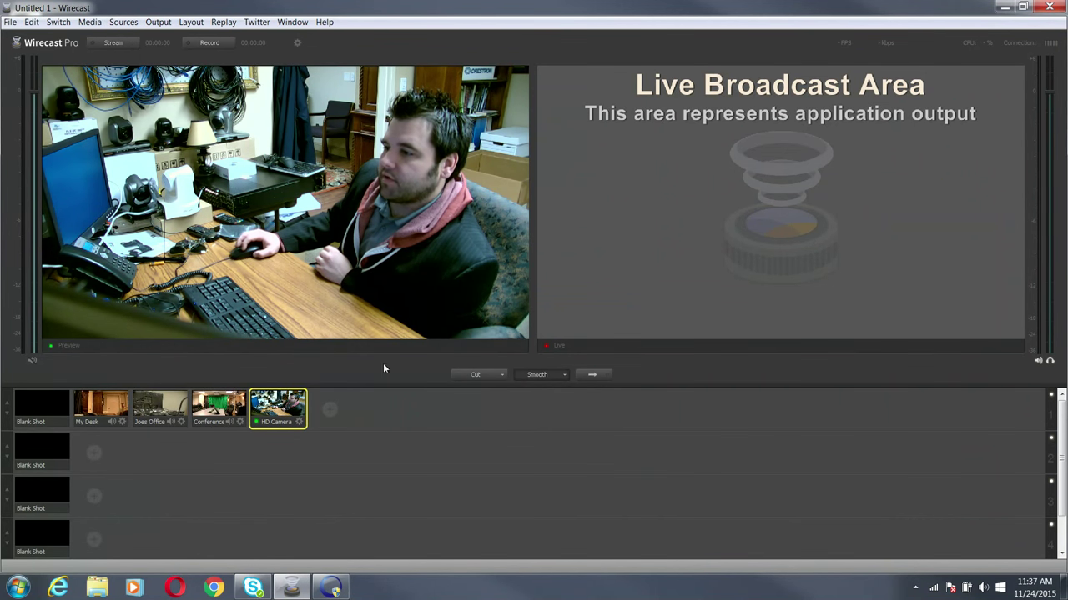
click(100, 408)
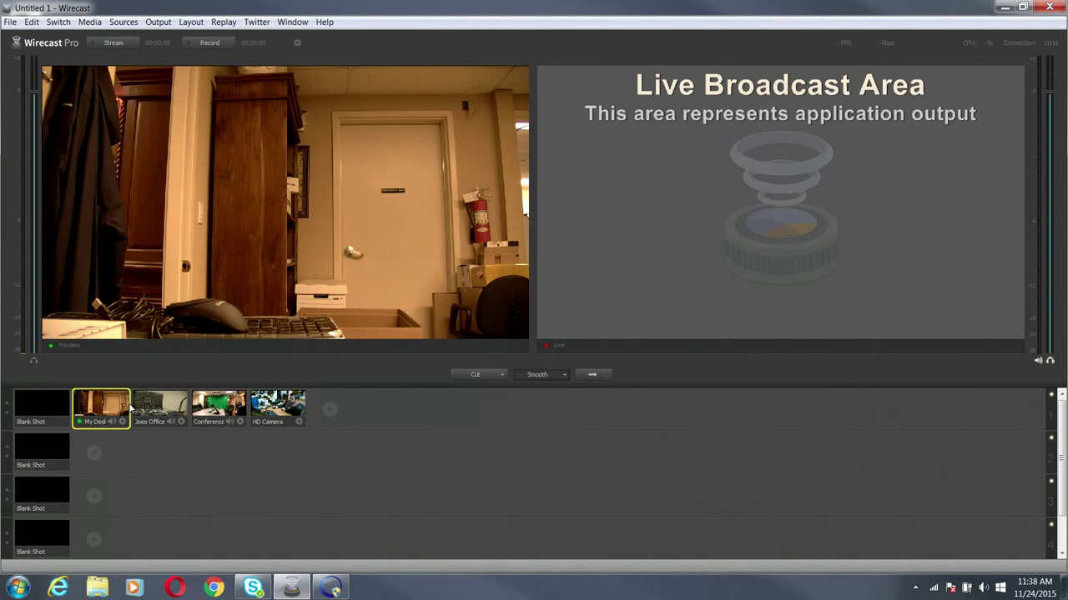
click(159, 409)
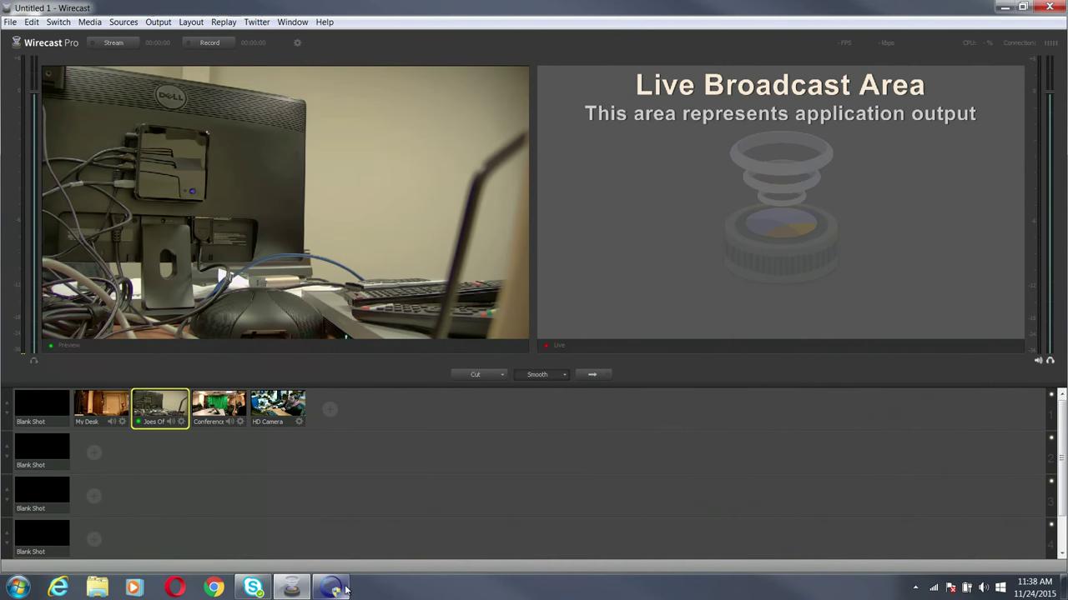
click(332, 588)
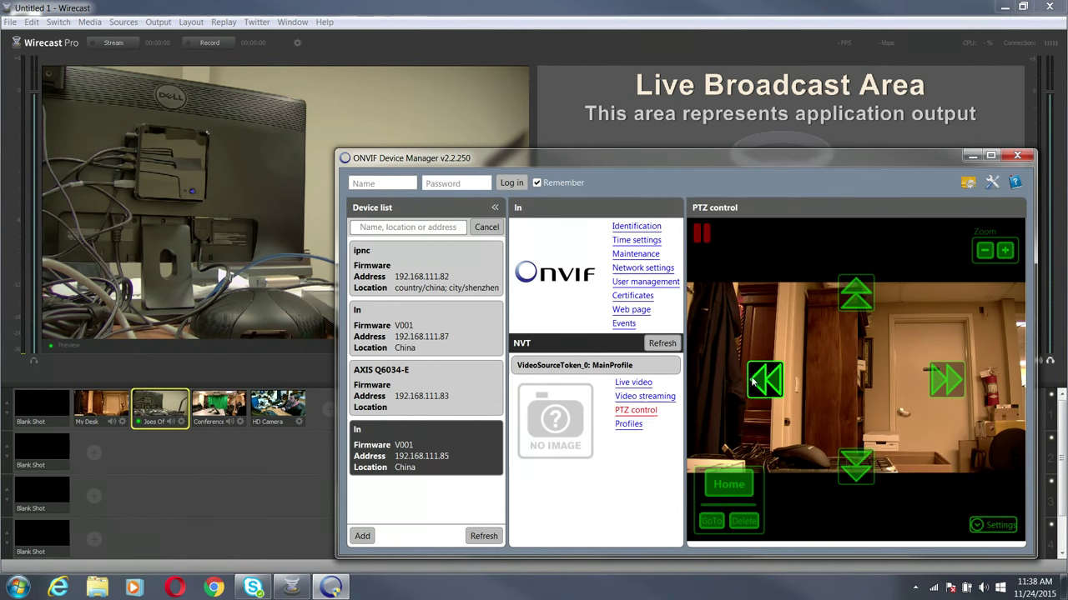
- Preview the My Desk shot and pan its camera right in ONVIF Device Manager
click(101, 404)
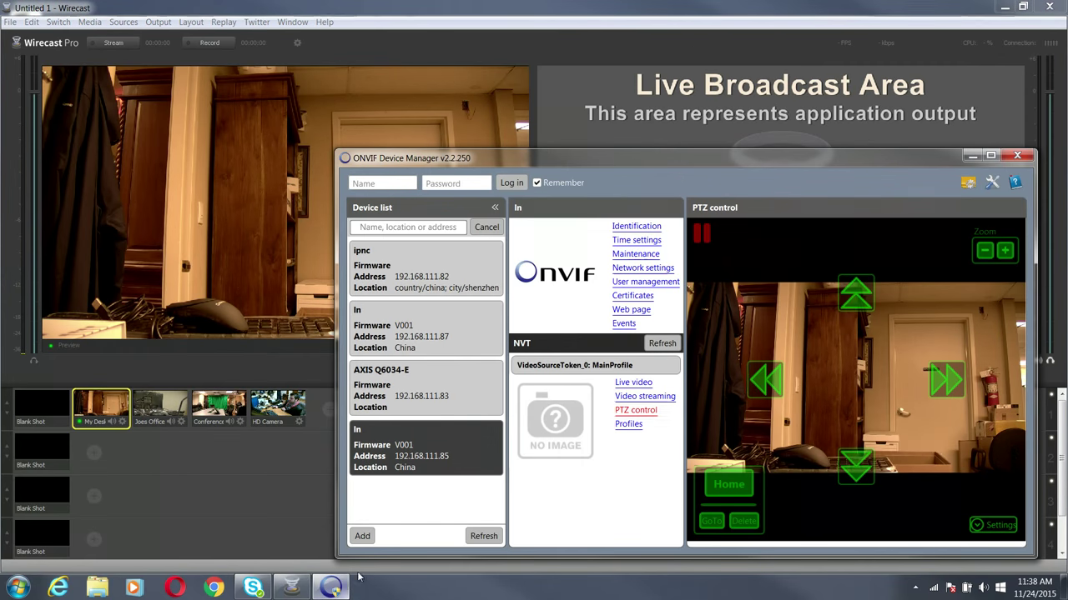
click(947, 380)
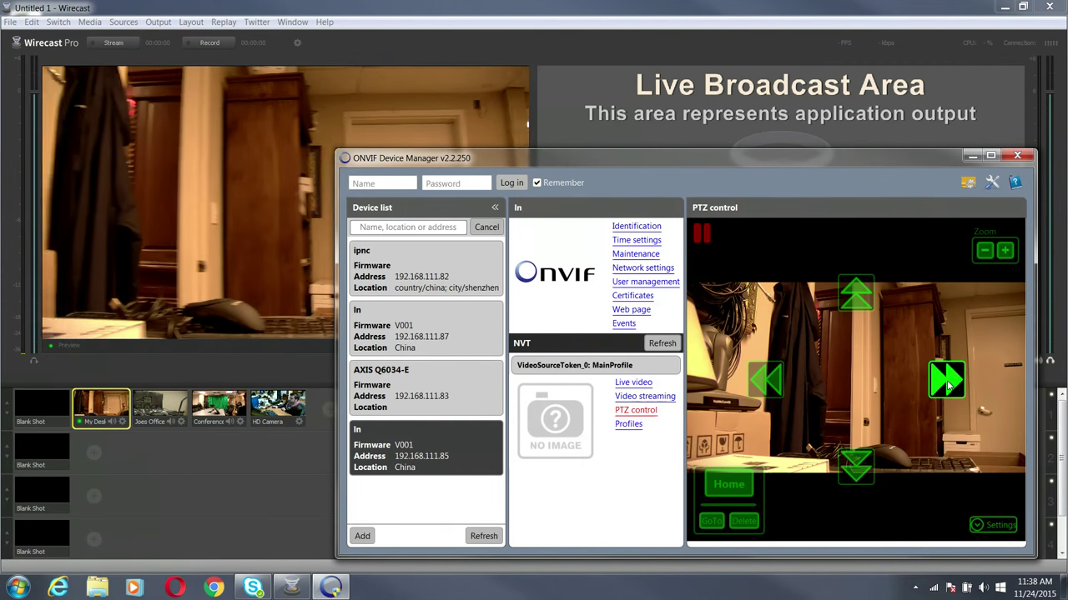
click(947, 381)
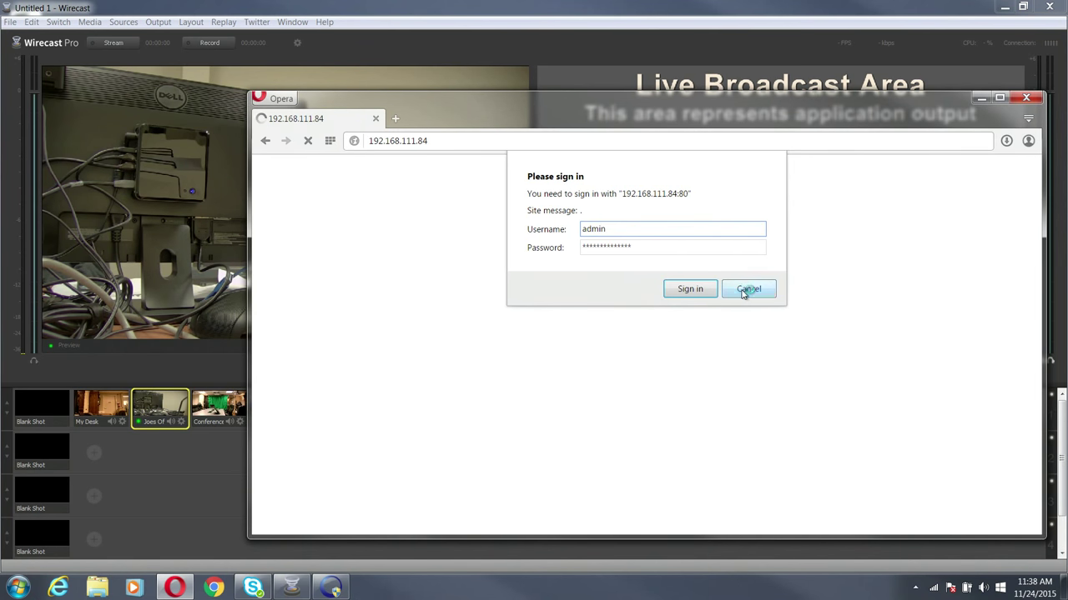
- Cancel the .84 login, sign in to 192.168.111.85 as admin, and pan right
click(747, 288)
text(5)
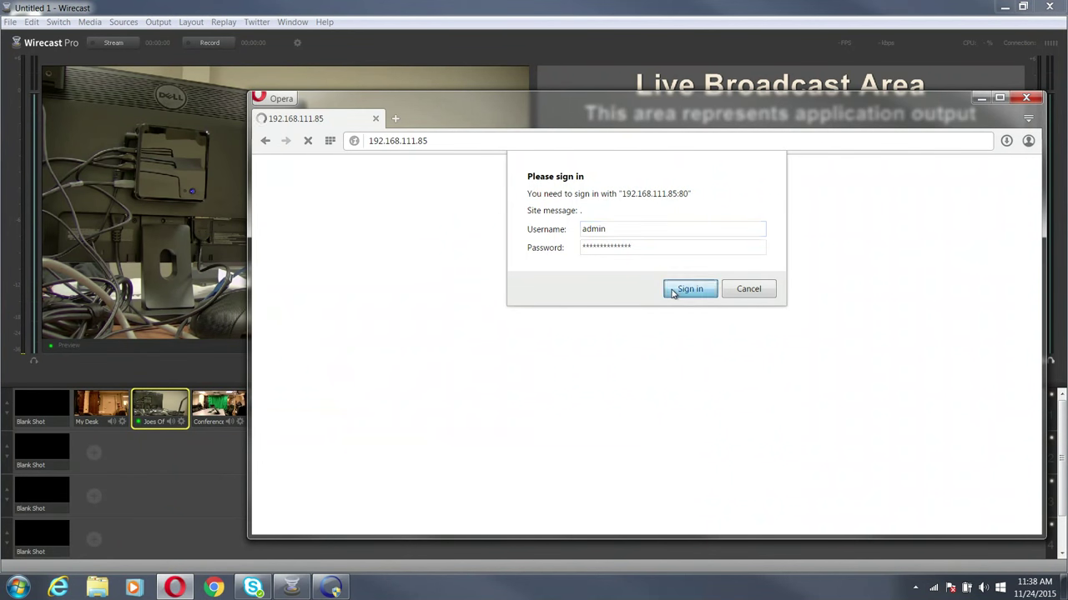
click(689, 289)
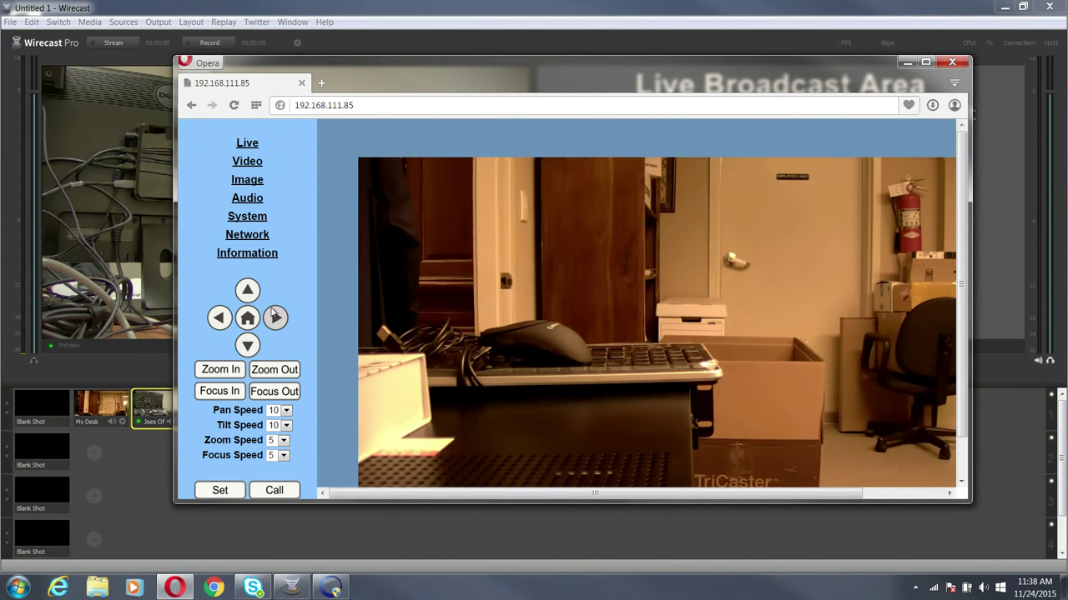
click(219, 318)
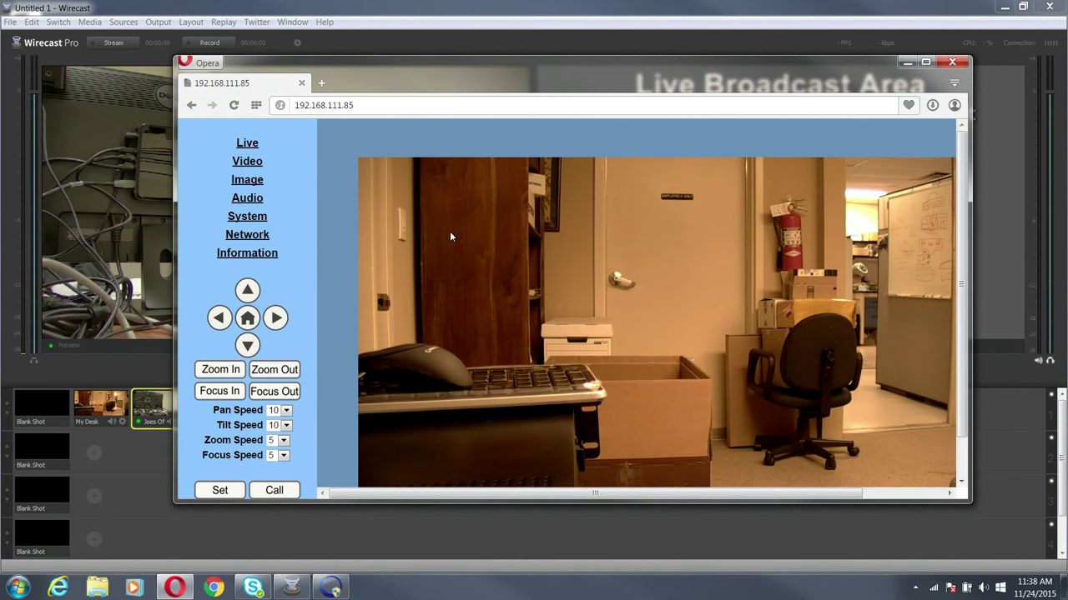
mouse_move(478, 134)
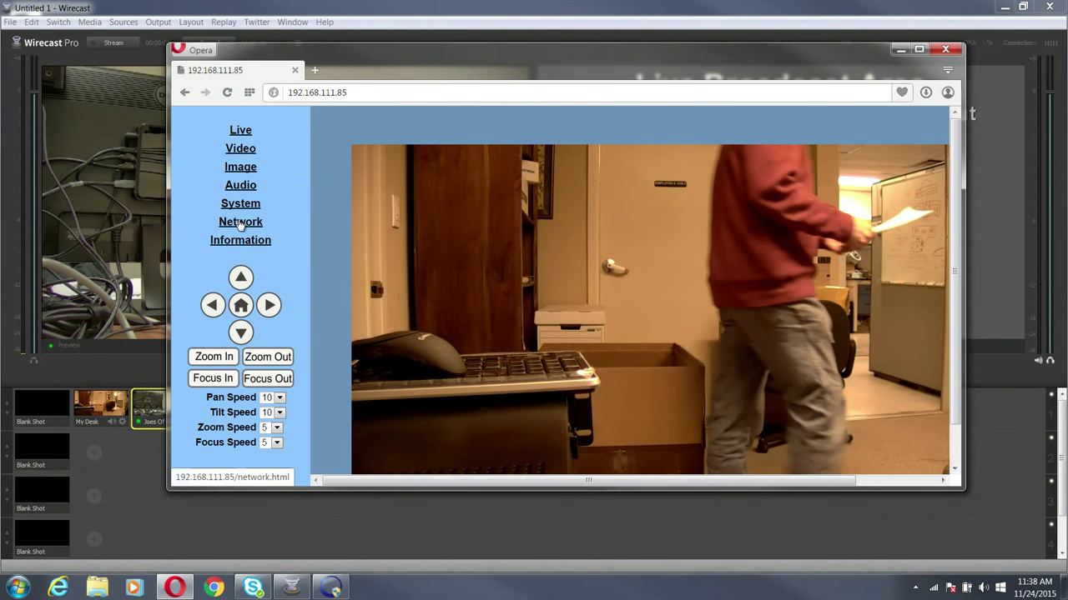
- Review the camera's Network settings with ONVIF set On, then return to Live view
click(240, 222)
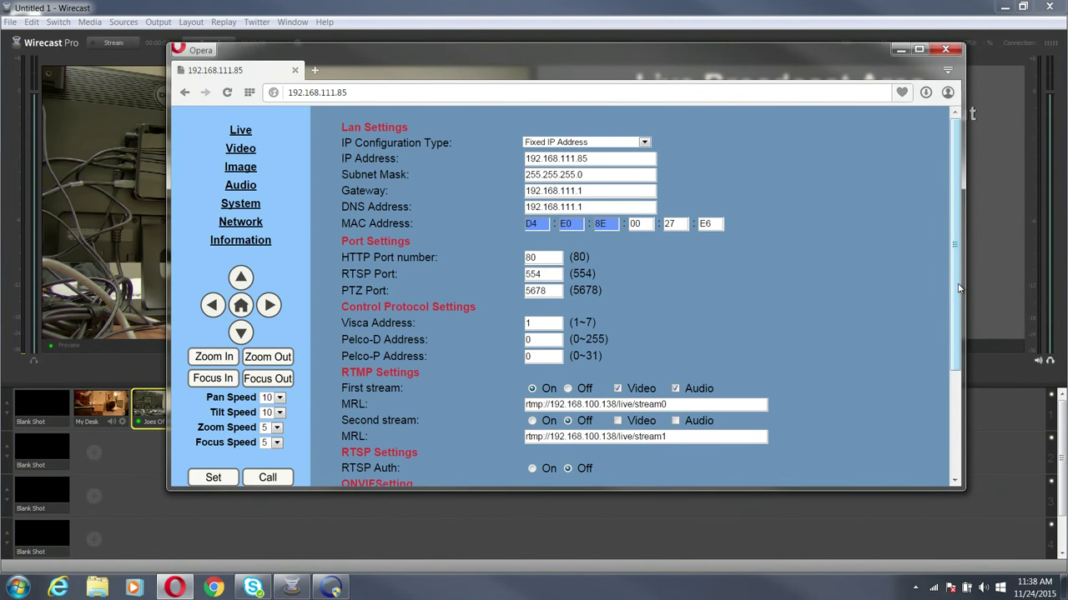
scroll(down, 3)
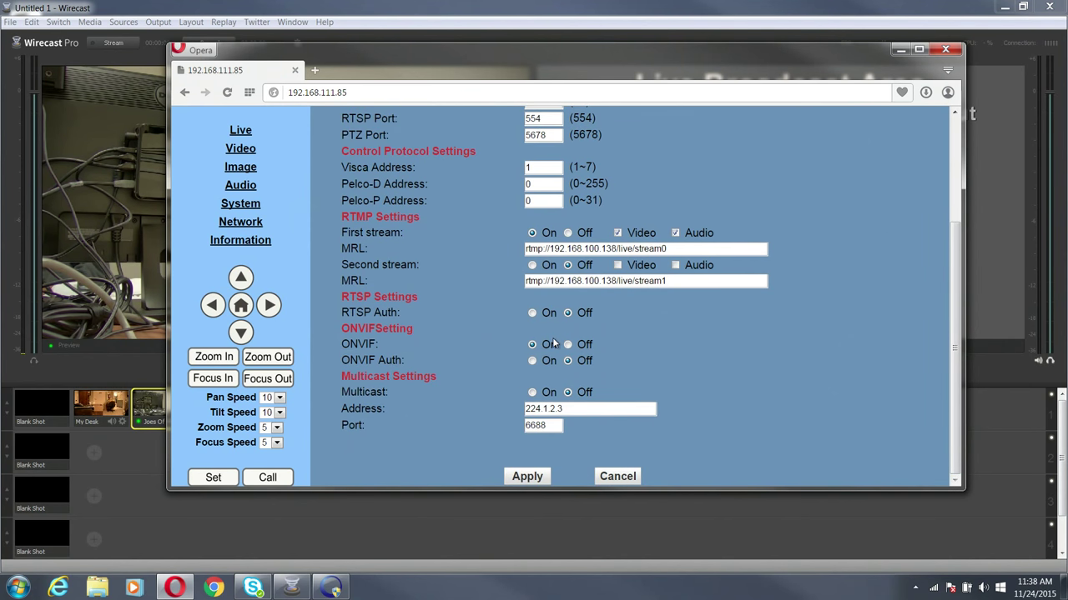
click(532, 344)
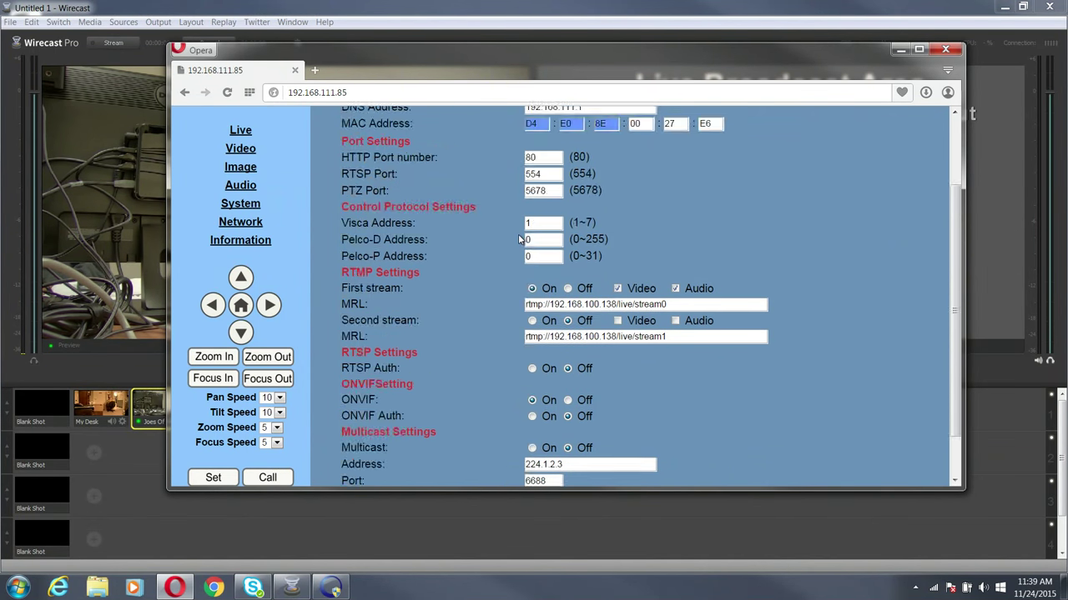
scroll(down, 3)
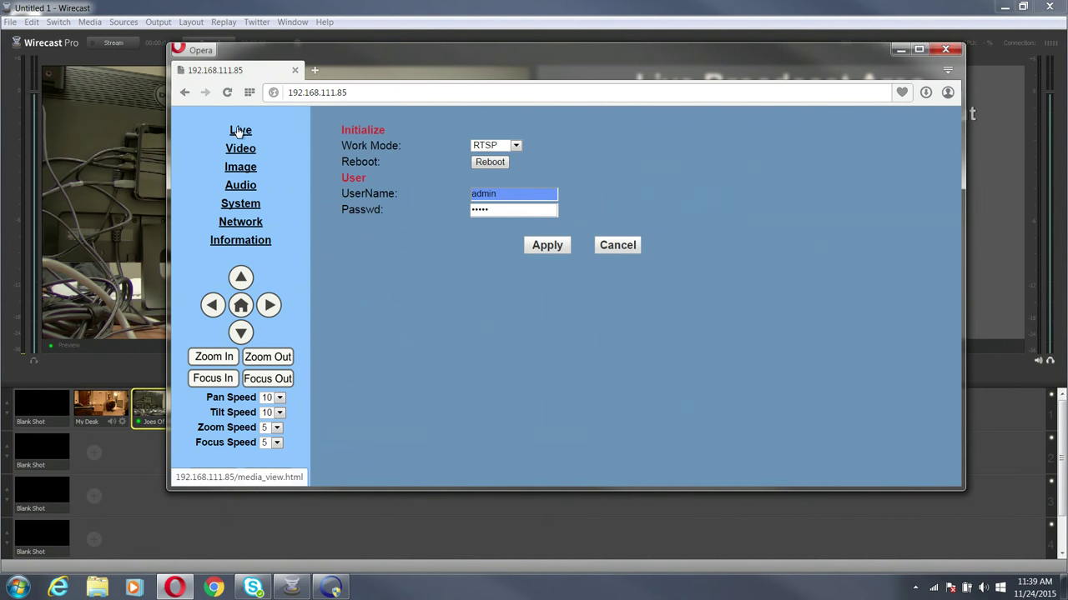
click(240, 130)
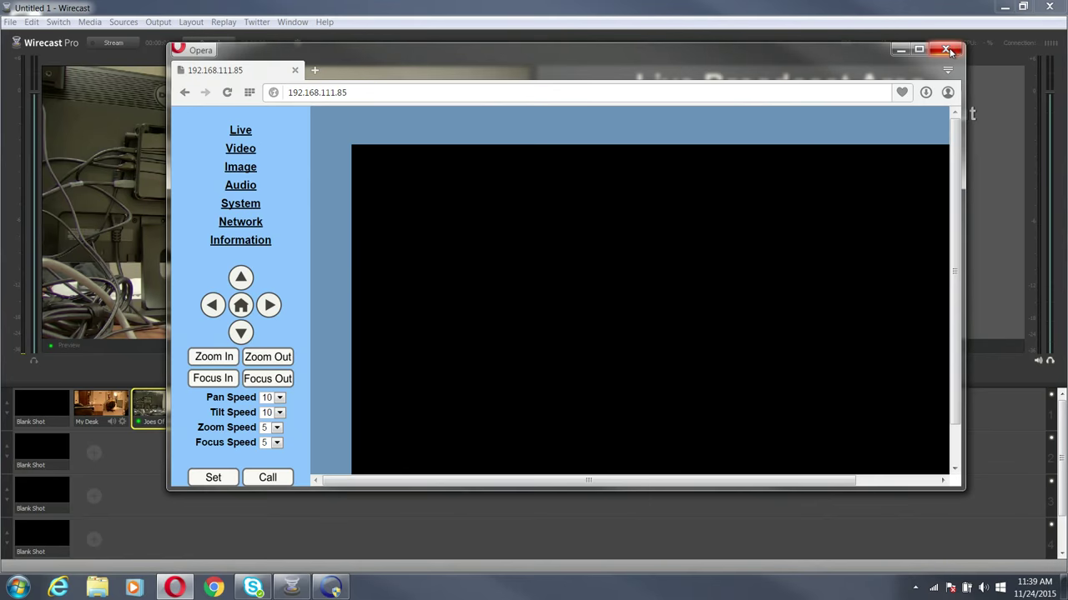
- Close Opera and preview the HD Camera, Conference and My Desk shots
click(948, 50)
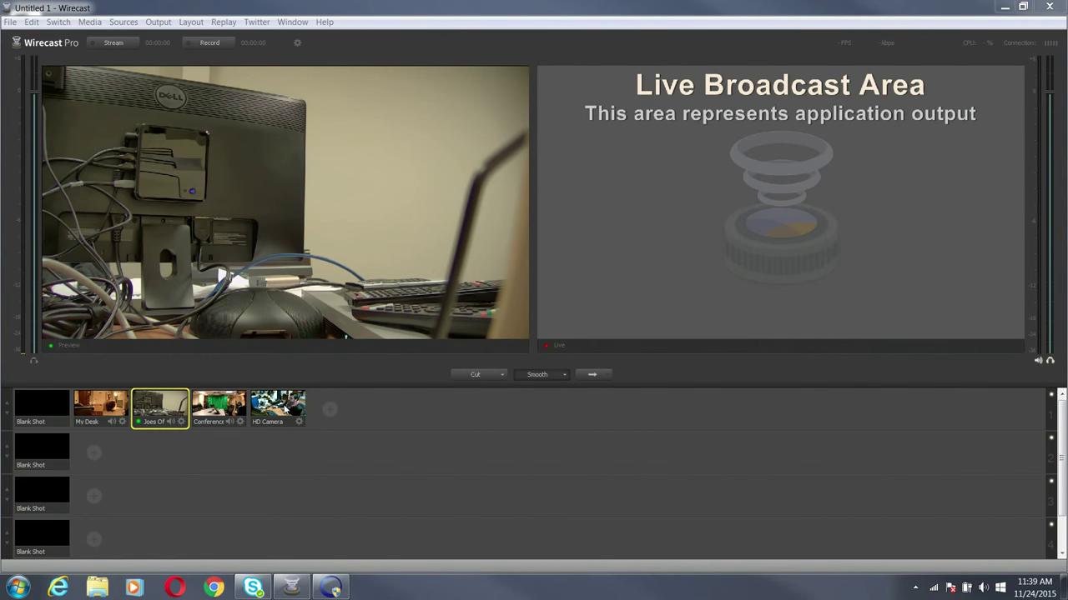
click(278, 408)
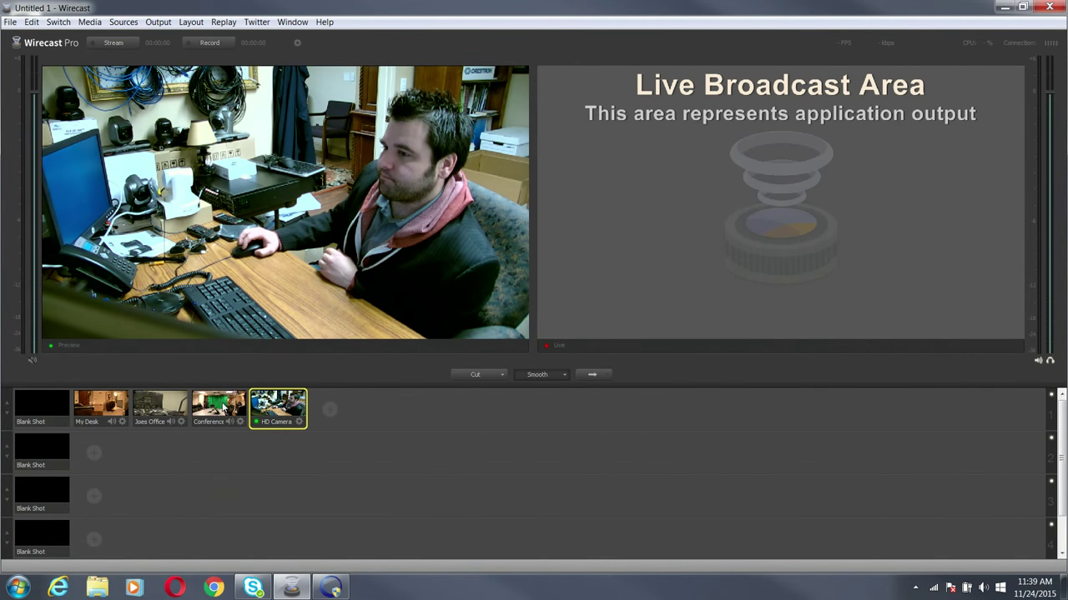
click(218, 405)
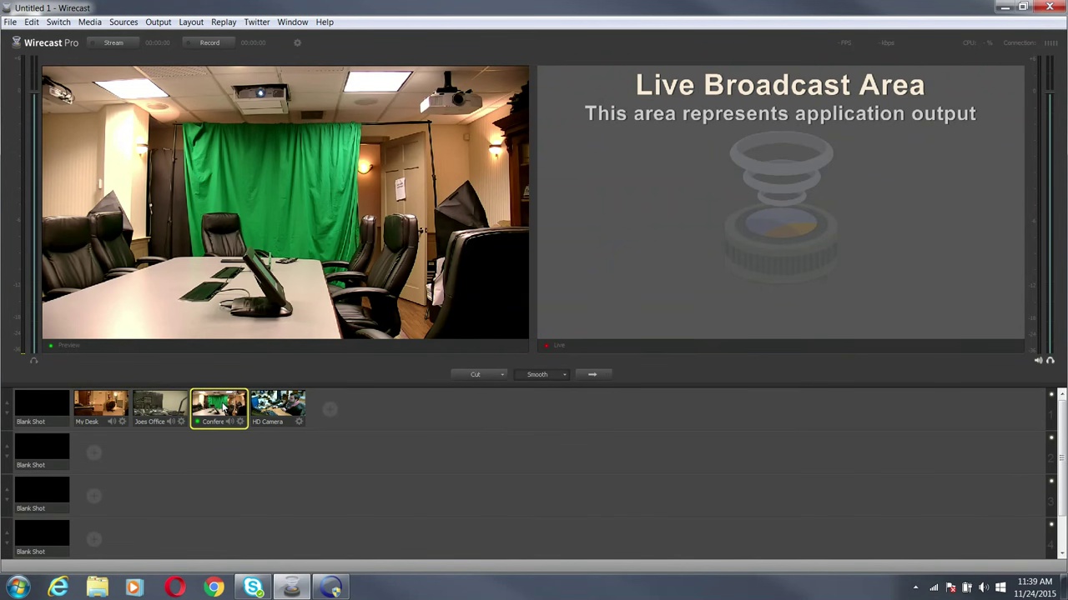
click(100, 406)
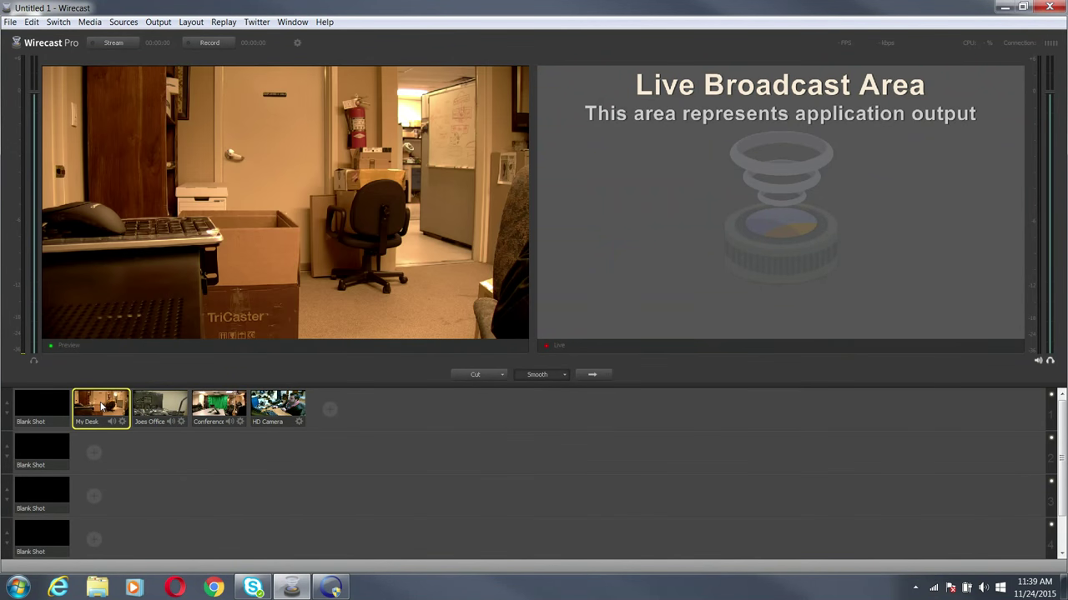
click(100, 407)
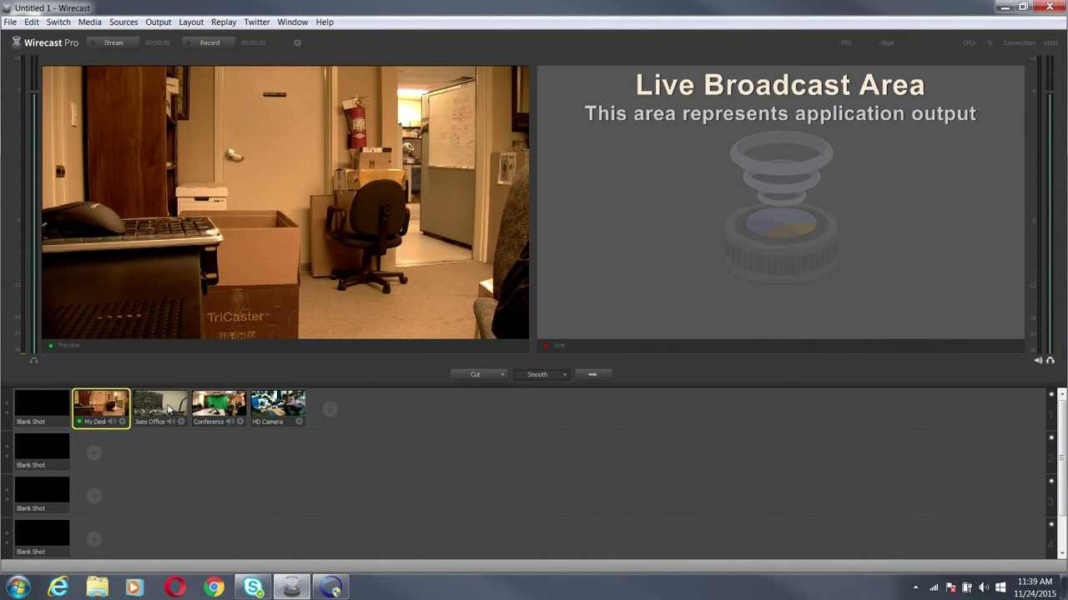
- Cycle Joes Office, HD Camera, Conference and Joes Office, ending on HD Camera
click(160, 408)
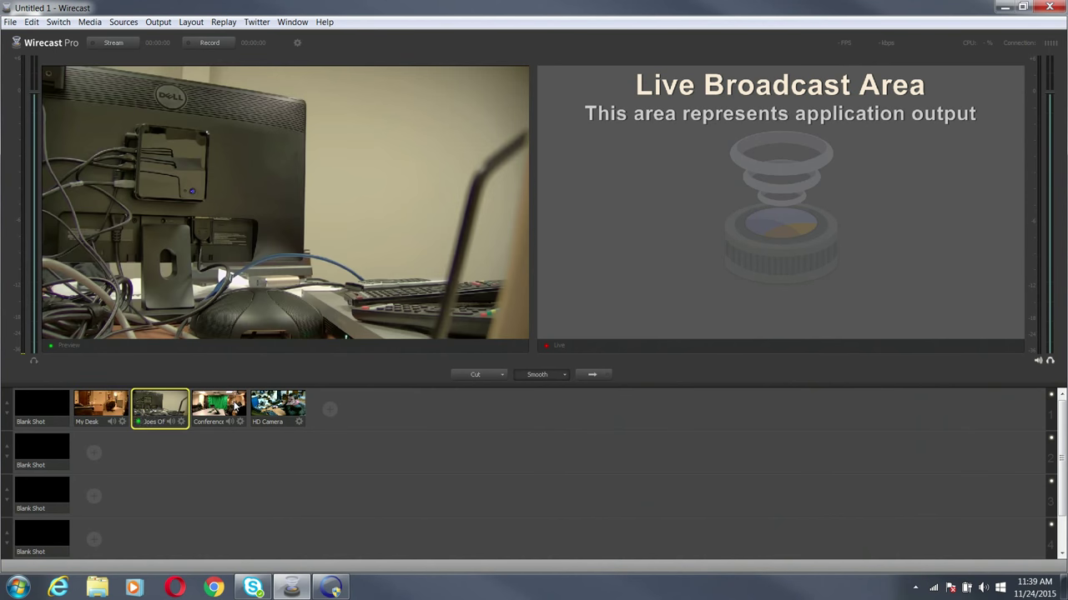
click(277, 404)
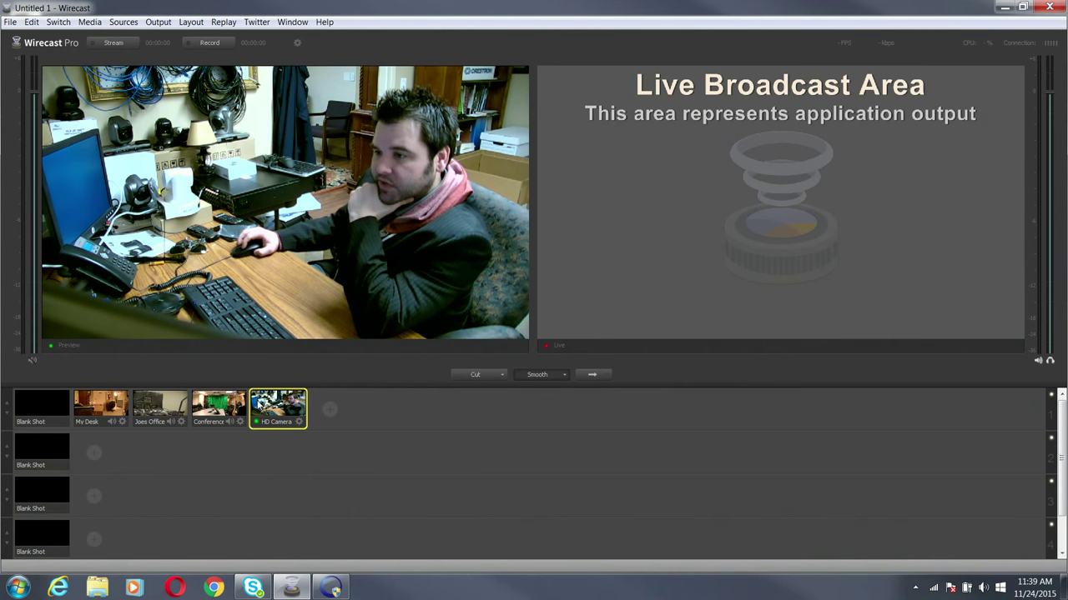
click(219, 408)
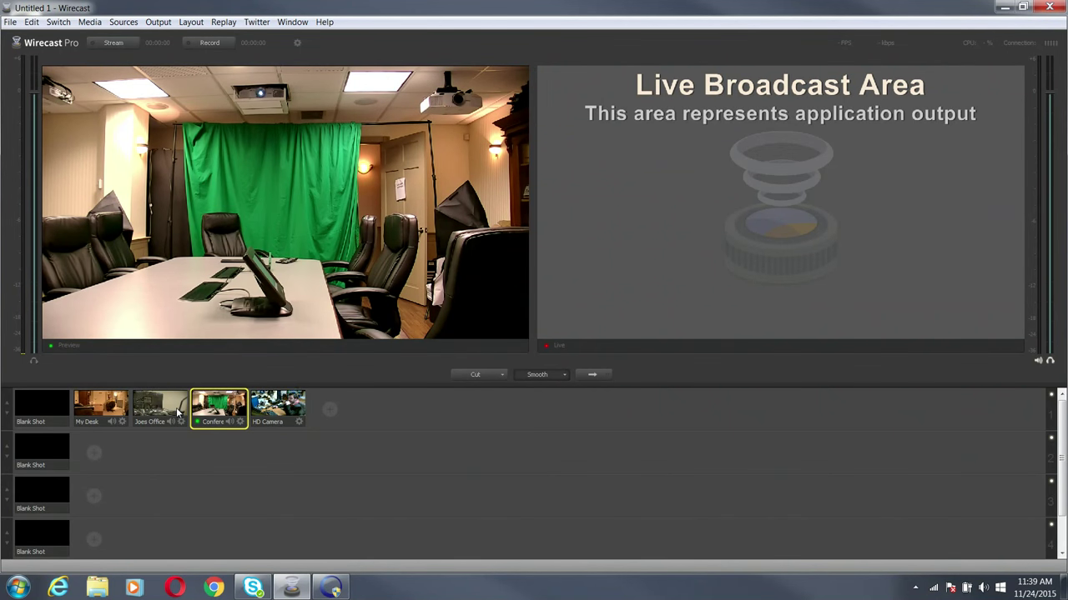
click(159, 409)
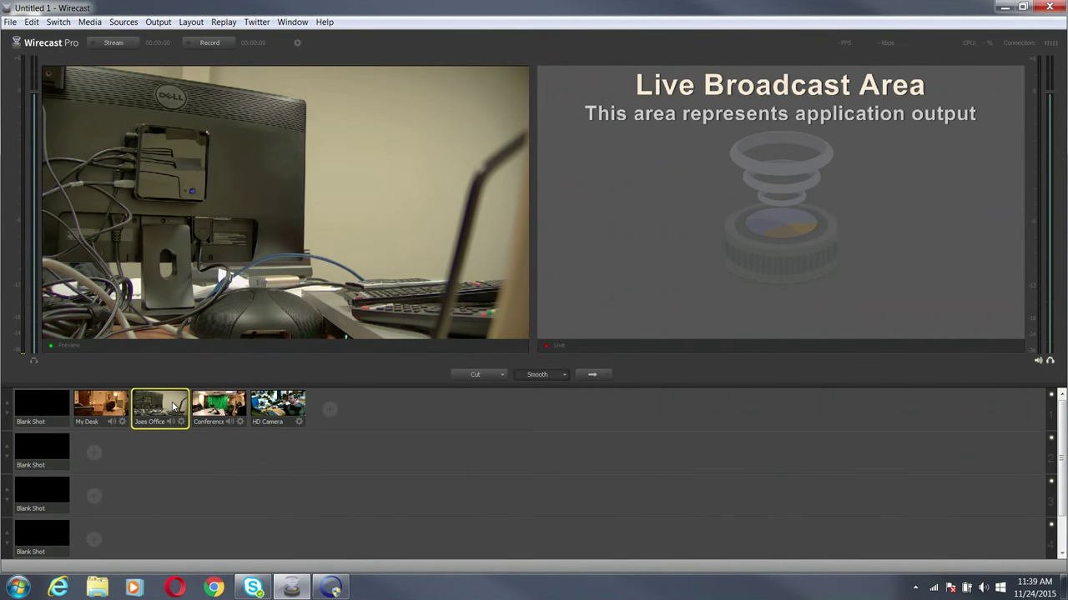
click(277, 407)
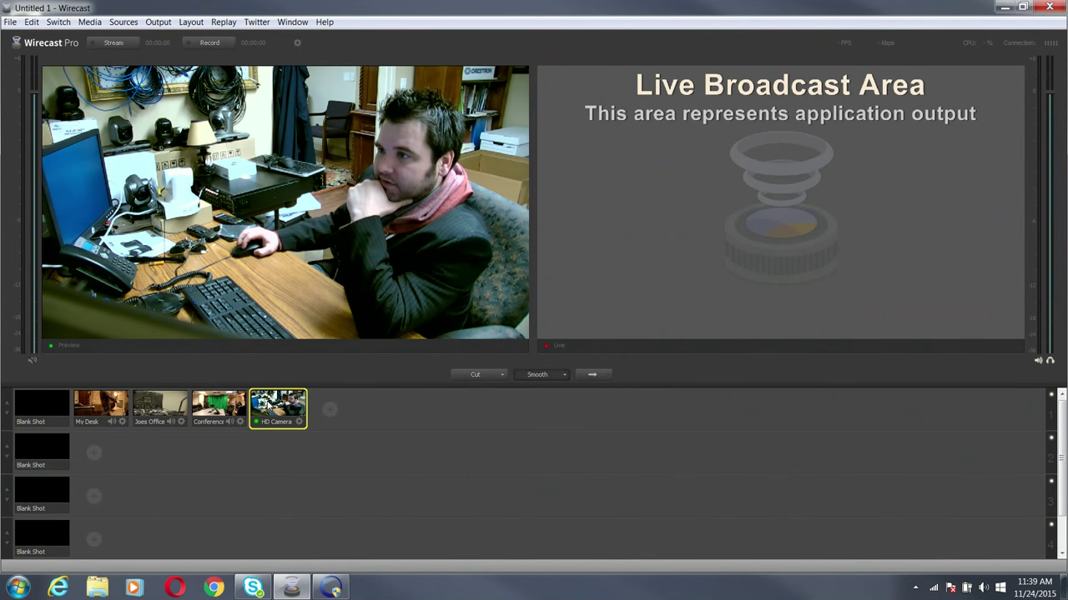